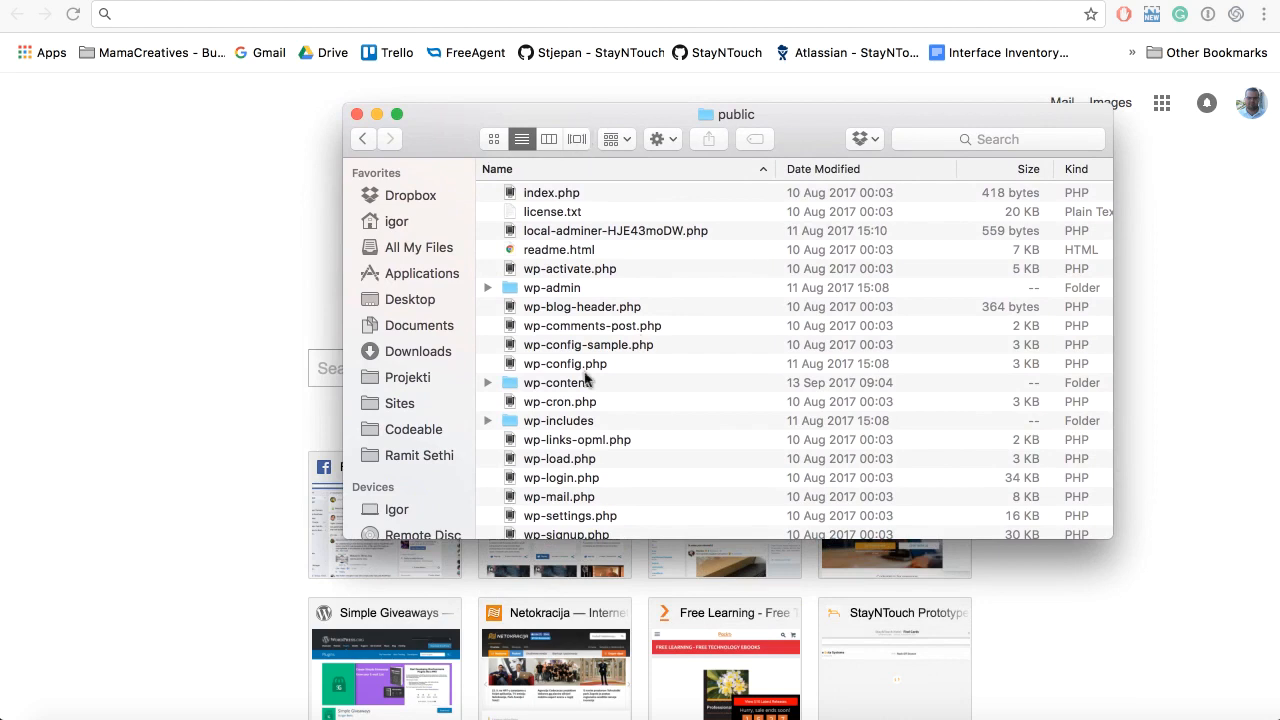
Browse into the site's public > wp-content > themes folder in Finder.
double_click(558, 382)
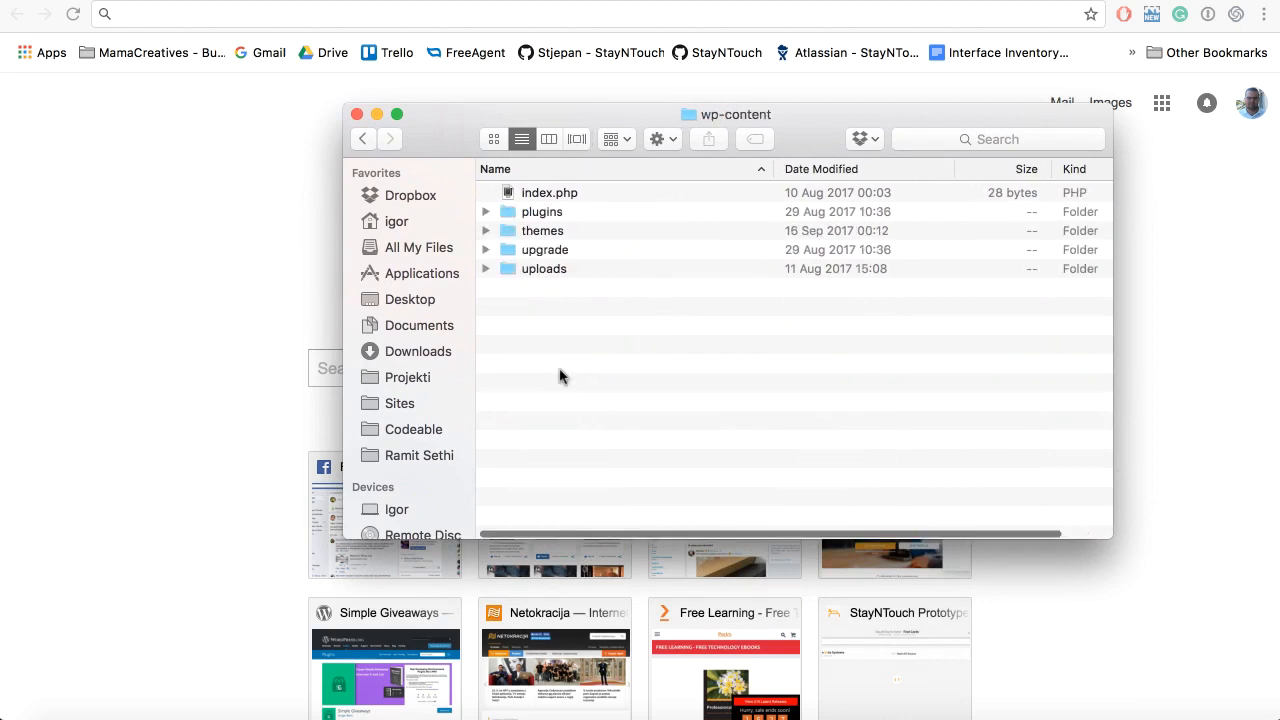
double_click(540, 230)
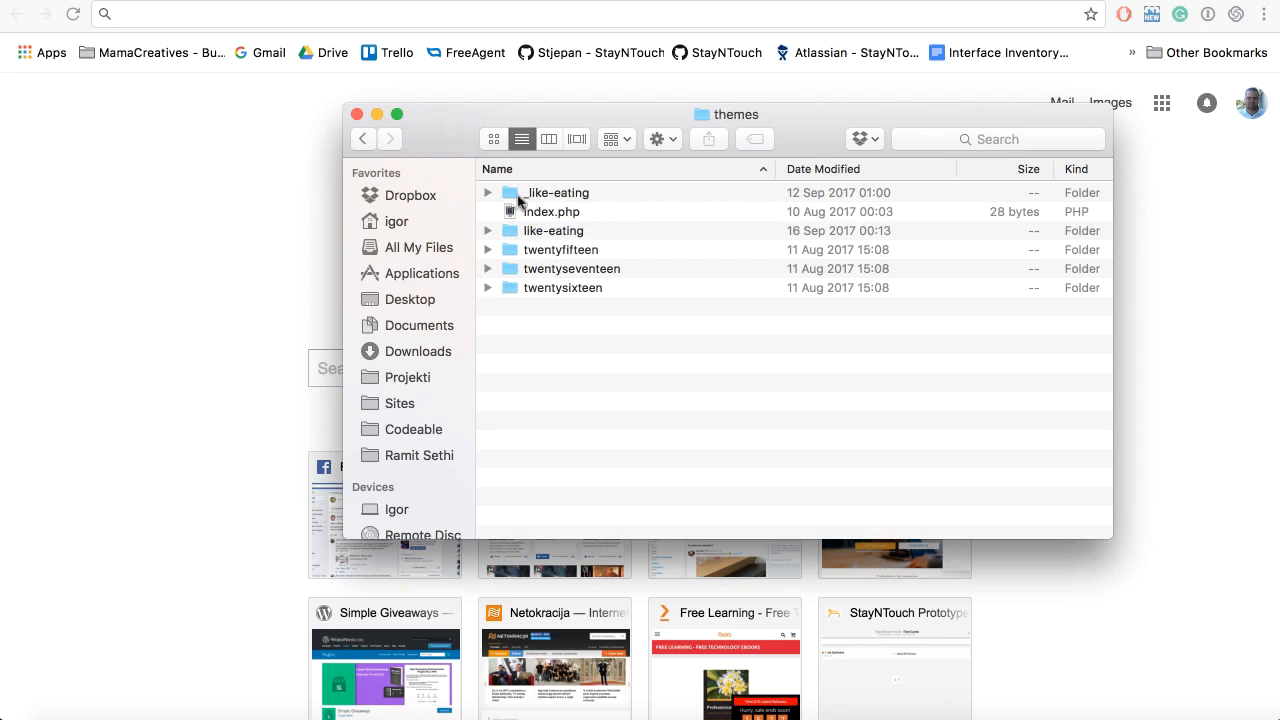
click(552, 230)
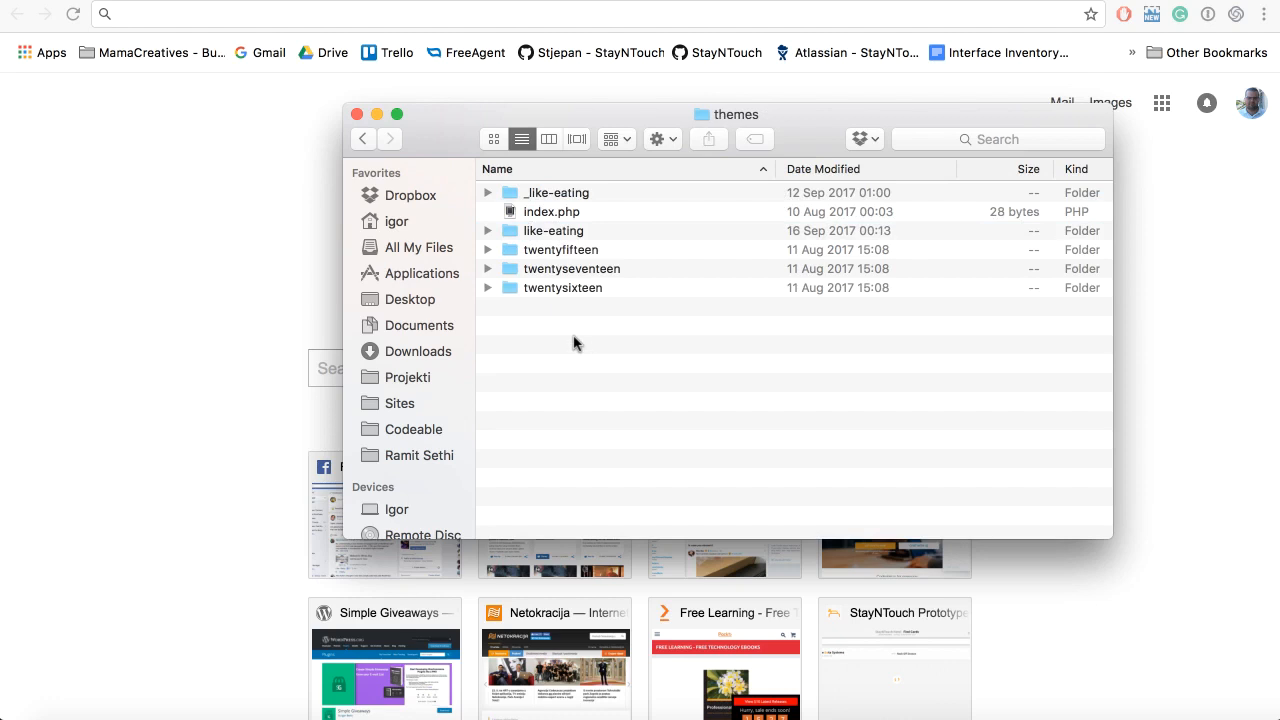
mouse_move(564, 332)
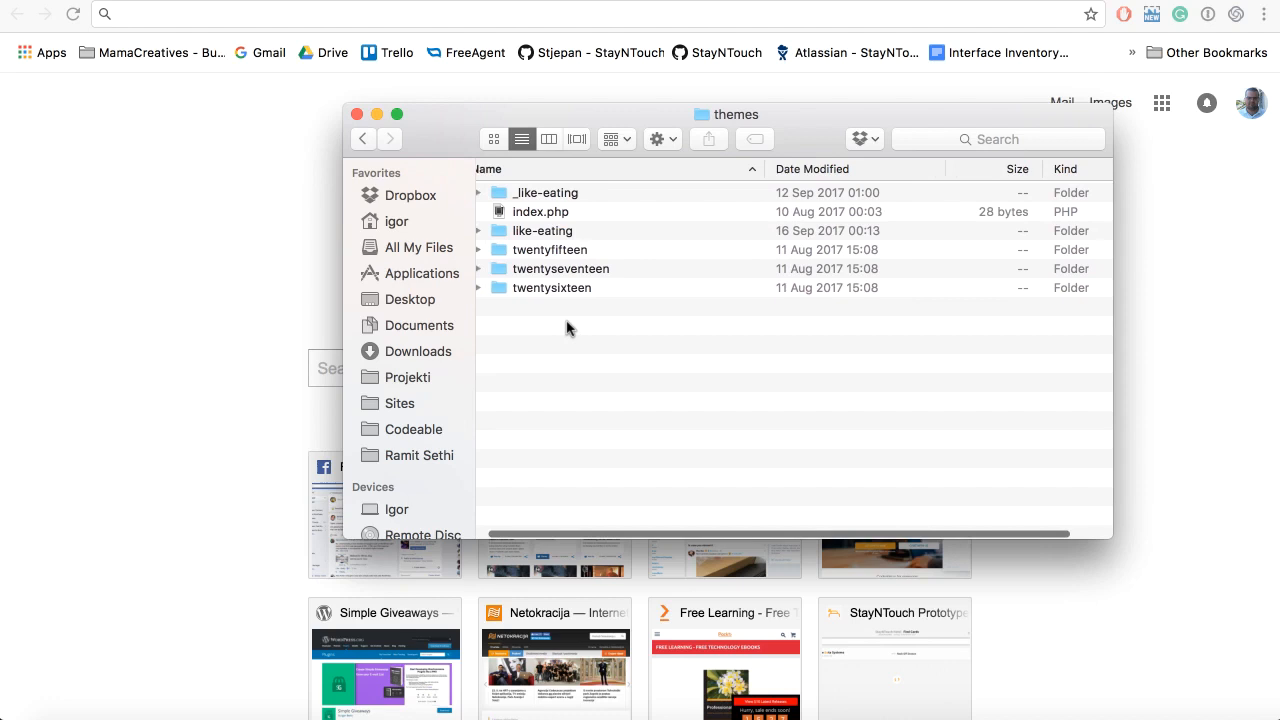
Create a new folder named simple-theme inside themes and select it.
click(656, 140)
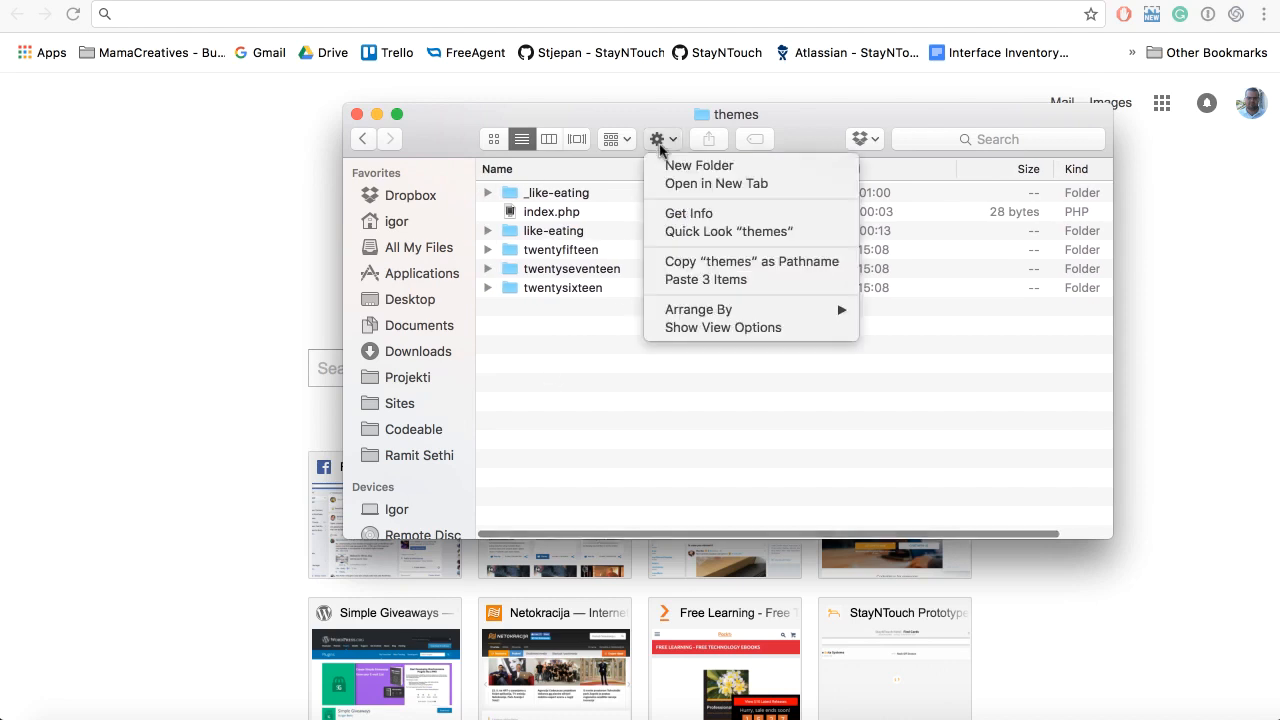
click(698, 164)
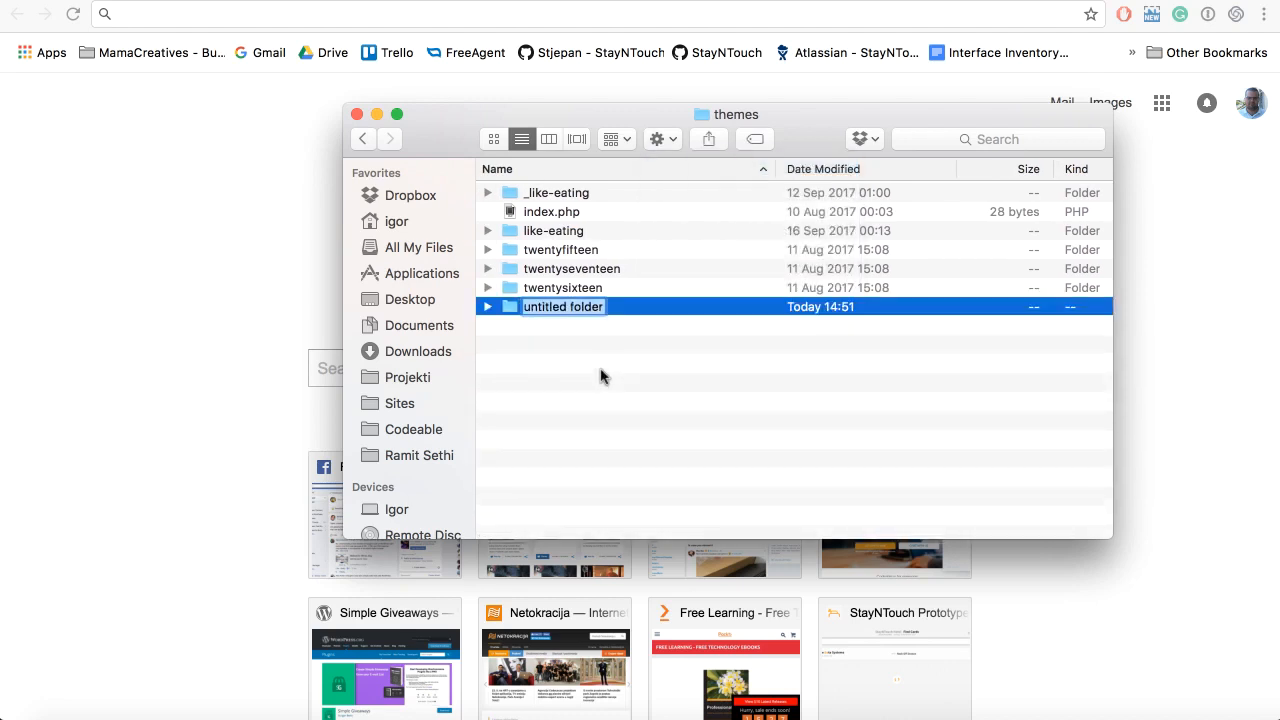
text(simple-theme)
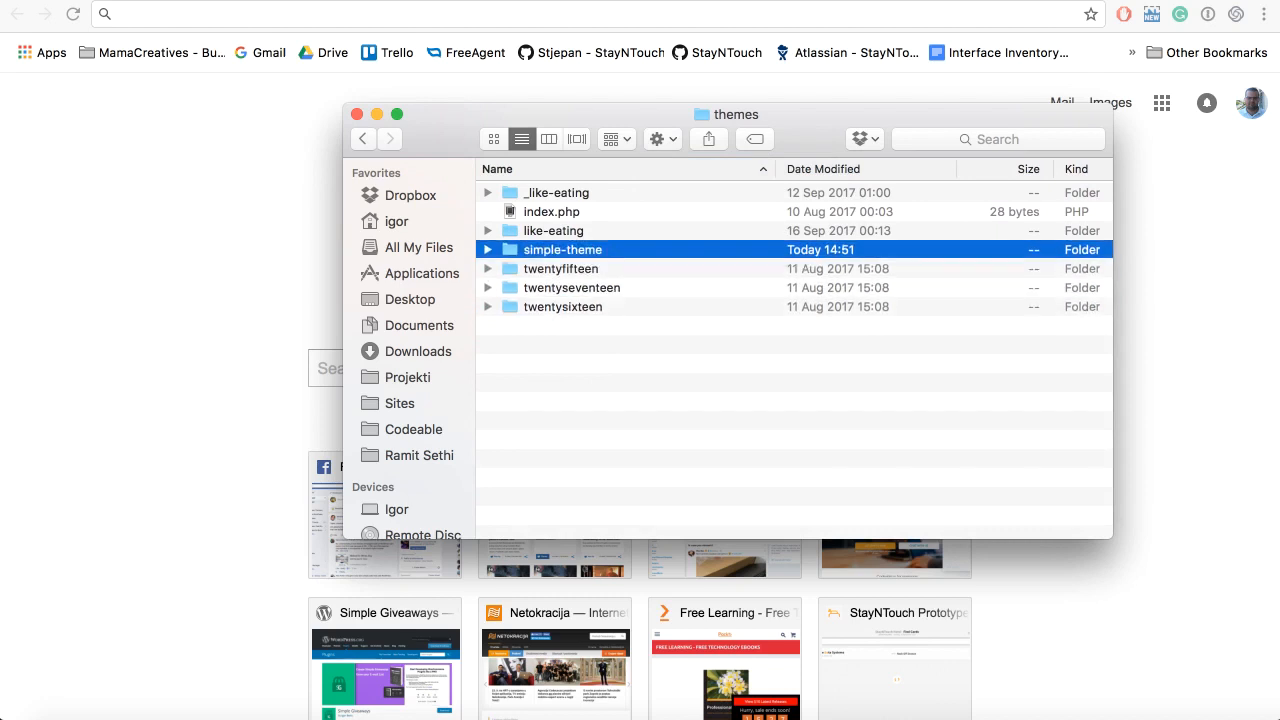
click(488, 248)
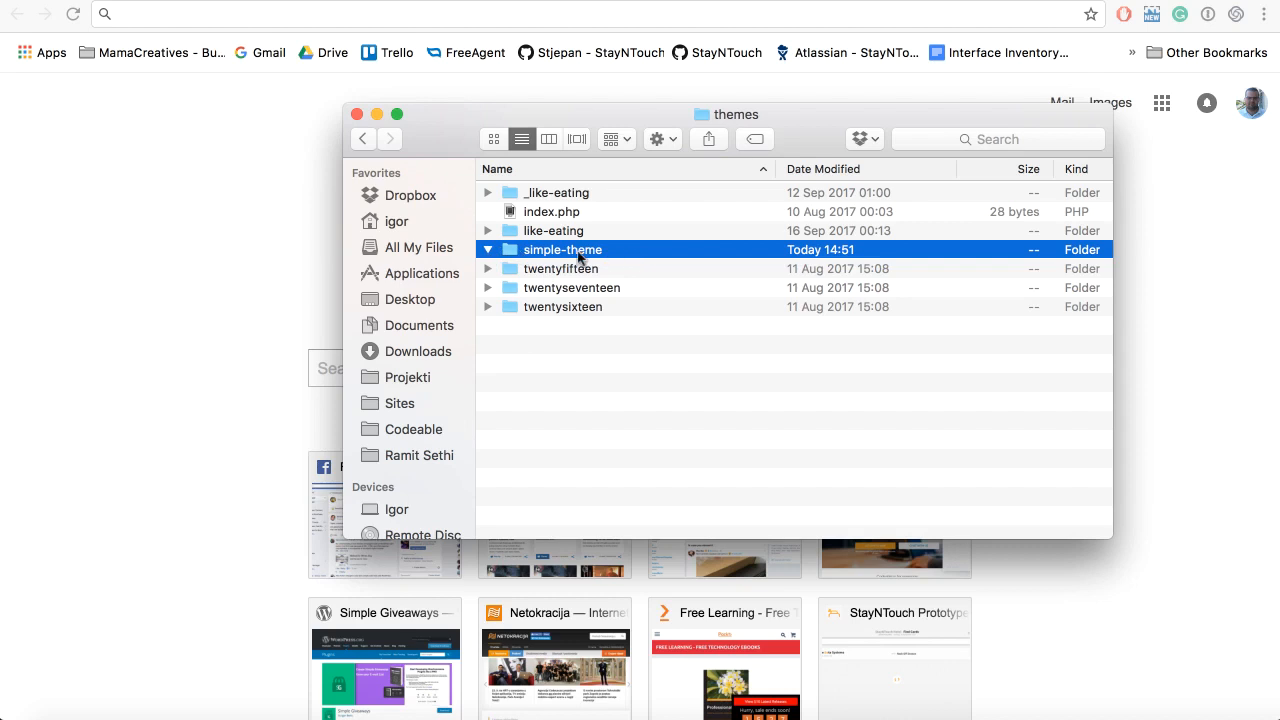
right_click(562, 248)
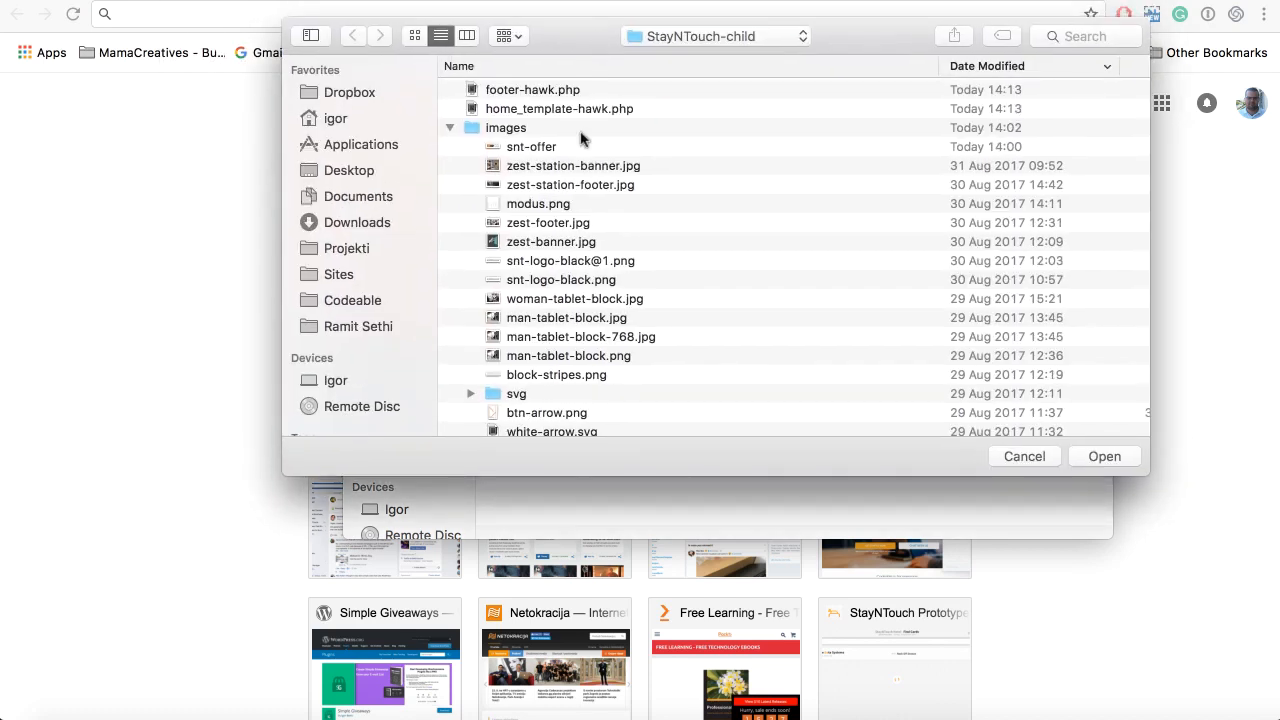
Open Local Sites > like-eating > public > themes > simple-theme as the Sublime Text project folder.
click(338, 274)
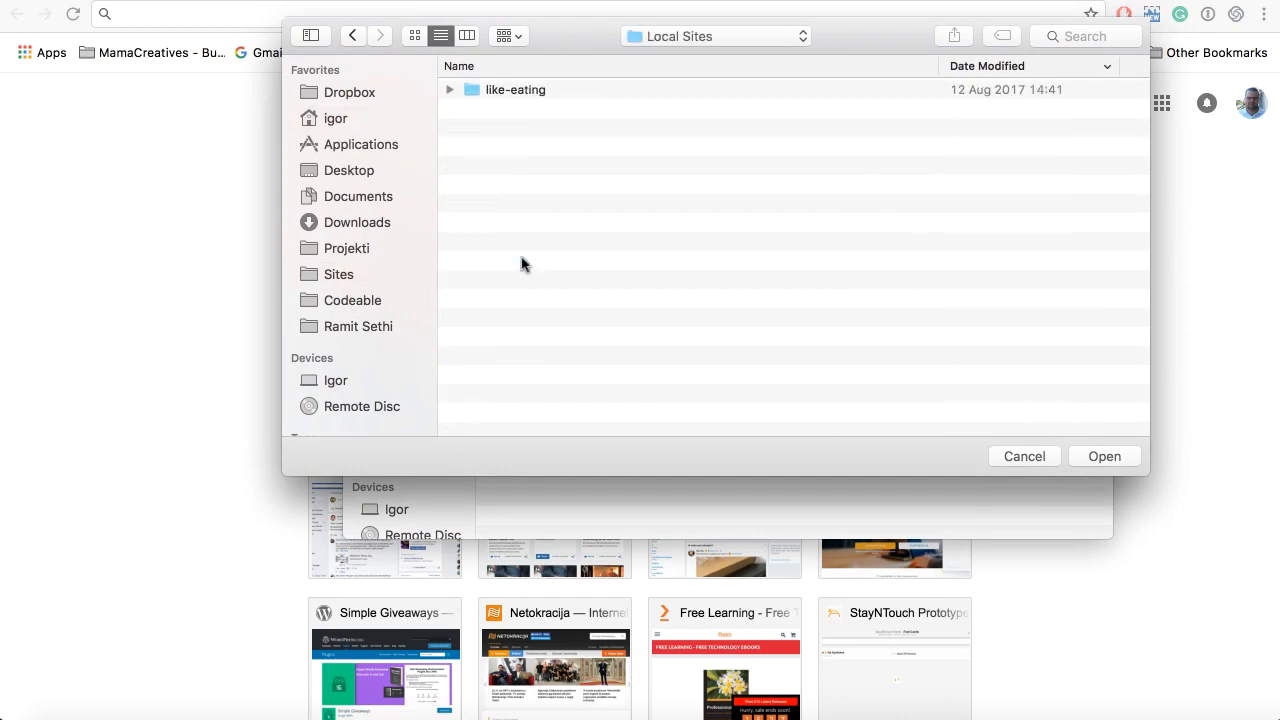
click(516, 88)
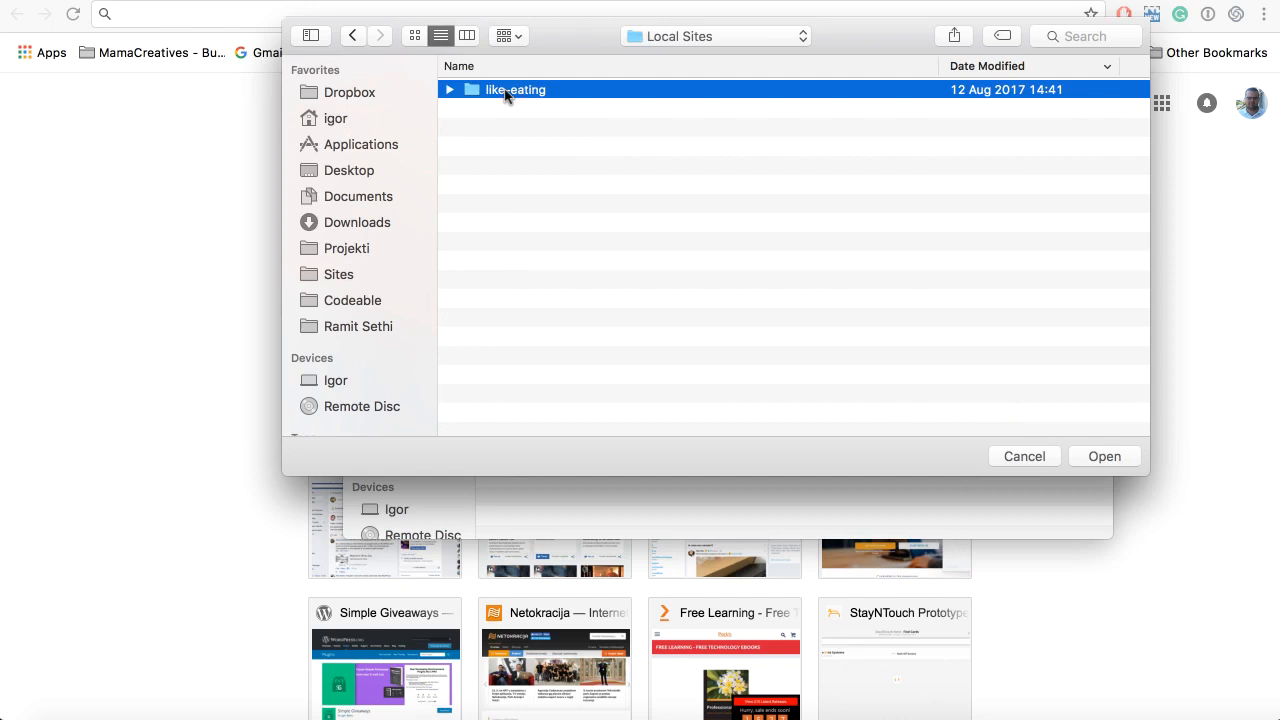
double_click(512, 88)
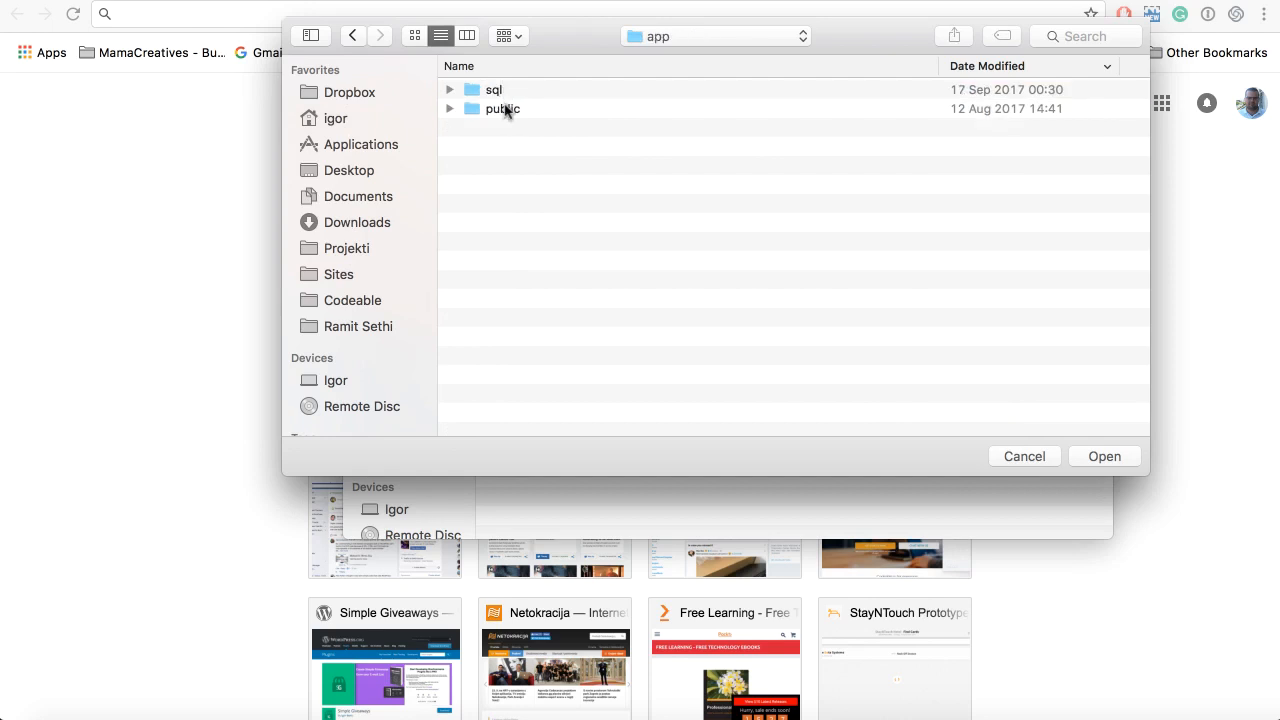
double_click(500, 108)
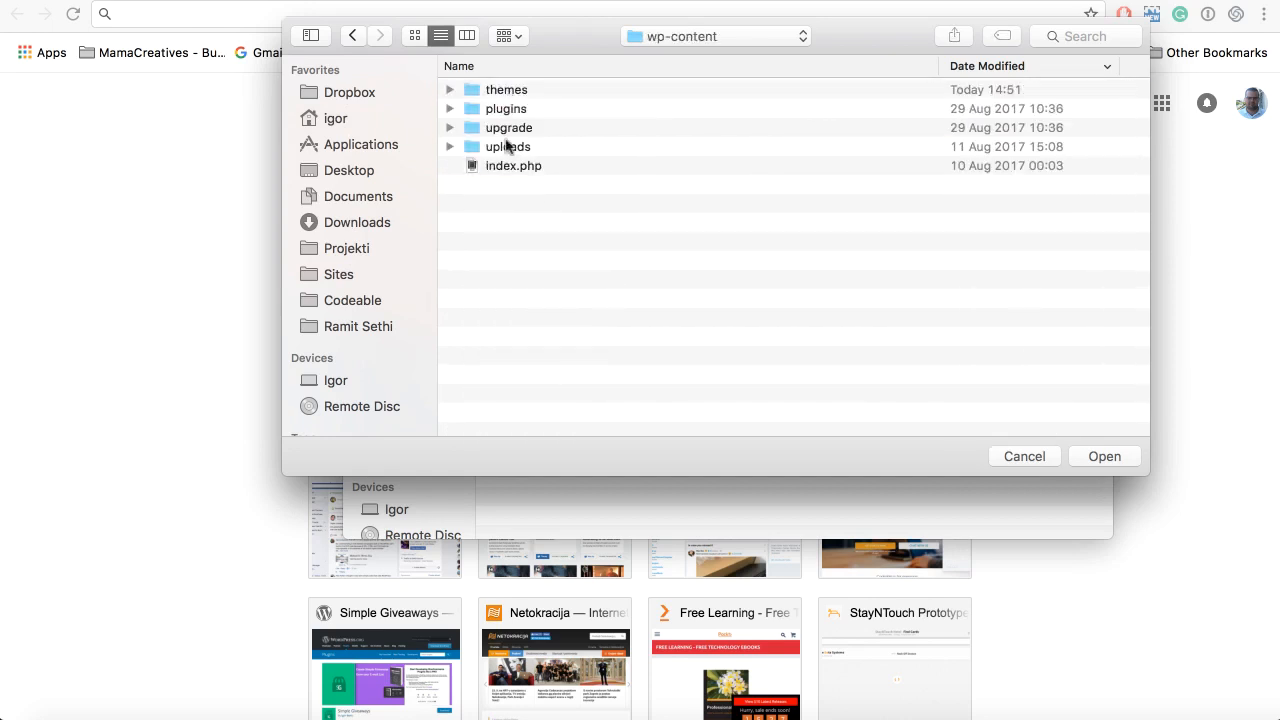
double_click(508, 88)
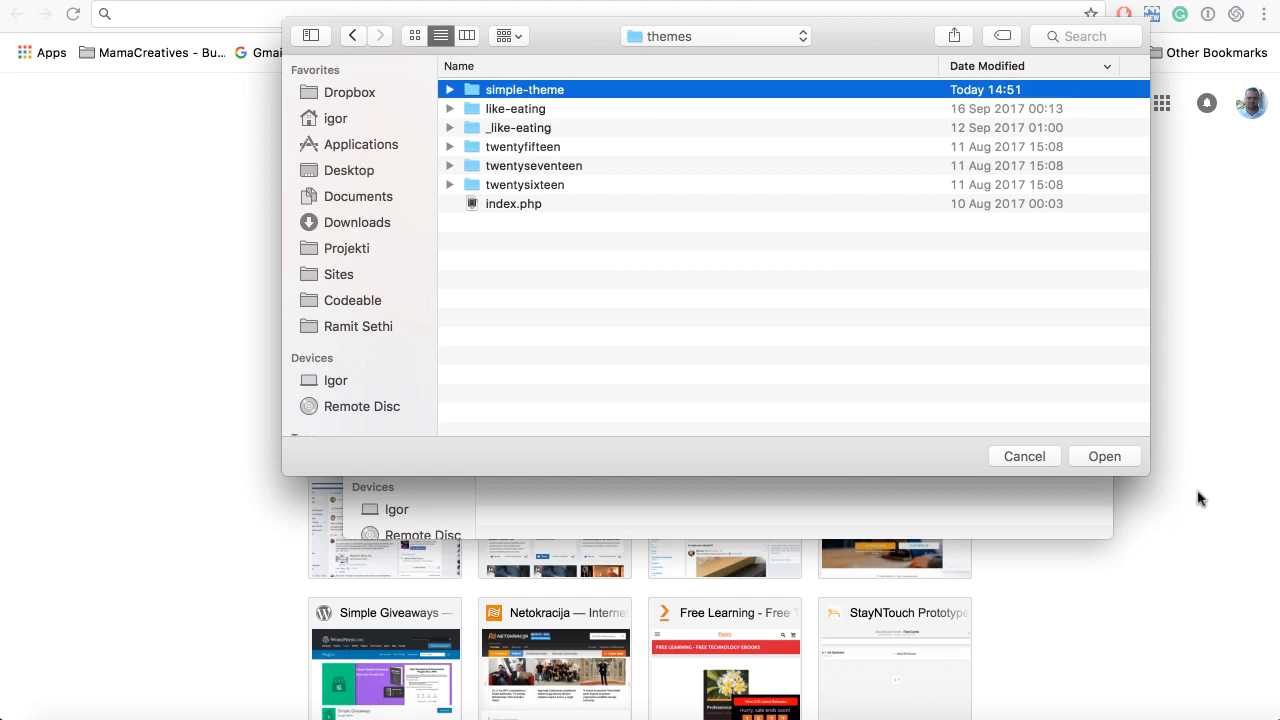
click(1104, 456)
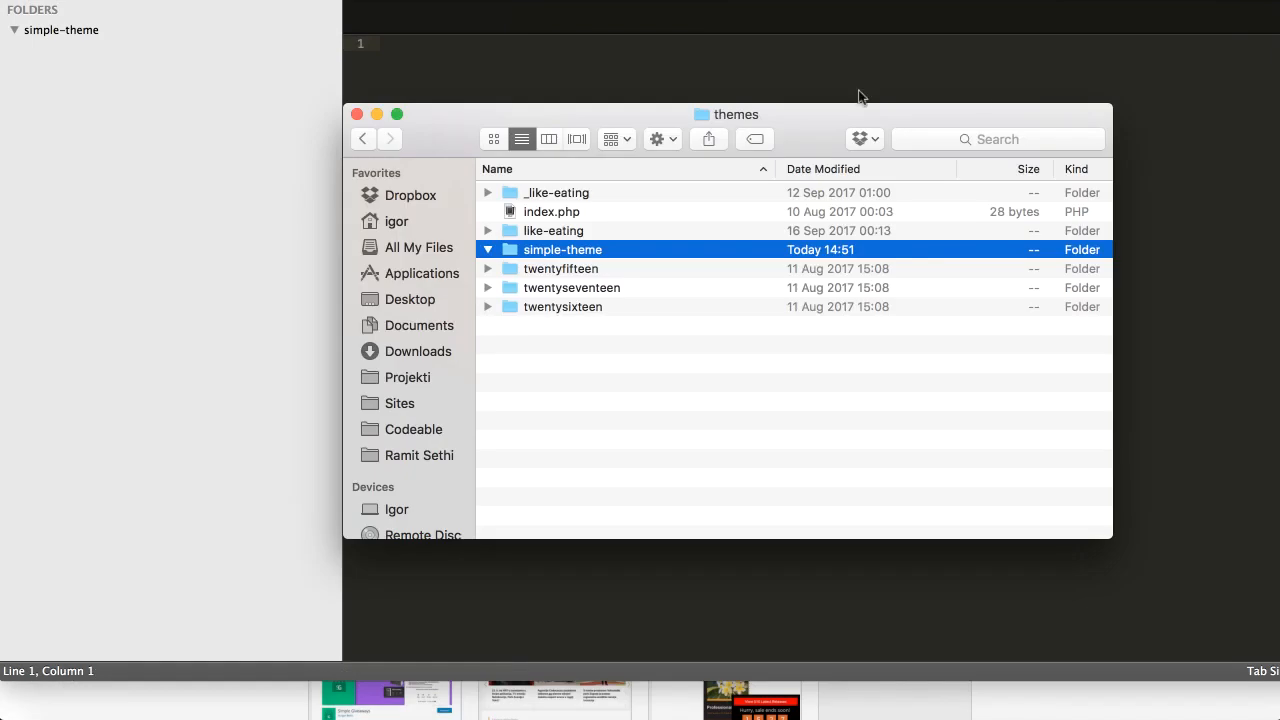
Start a new file in the simple-theme project and save it as style.css.
click(356, 112)
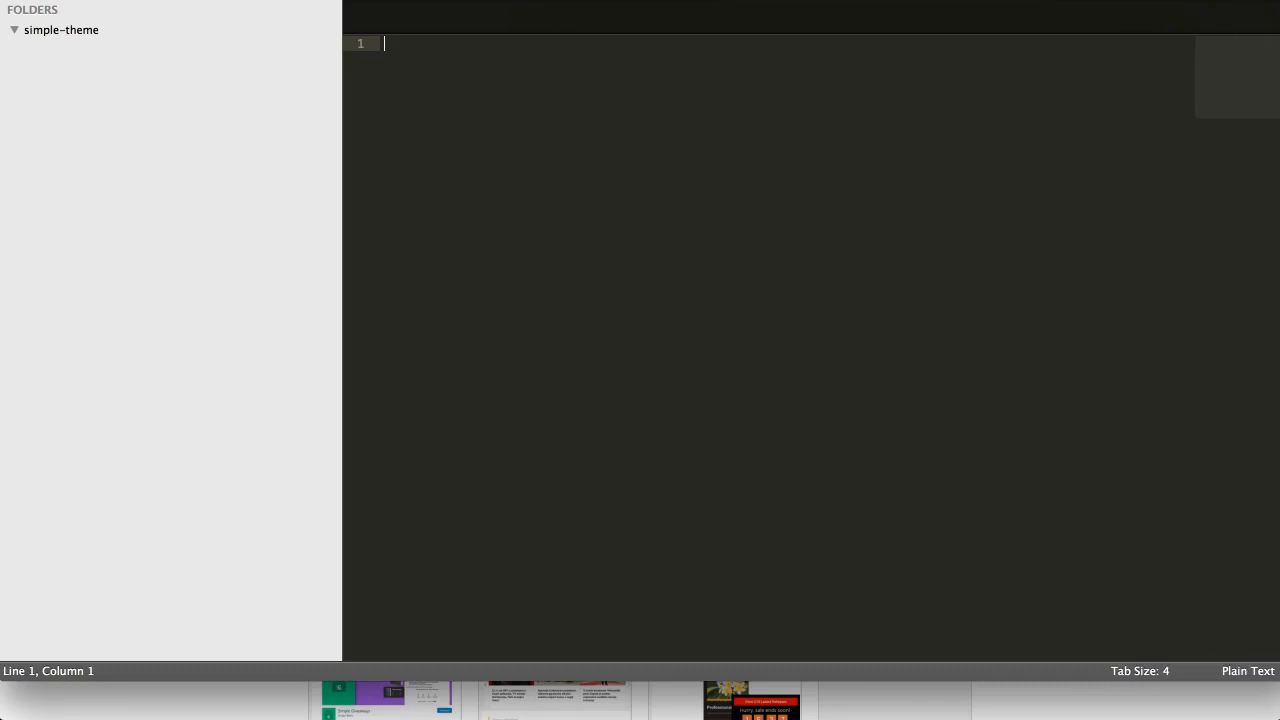
mouse_move(102, 44)
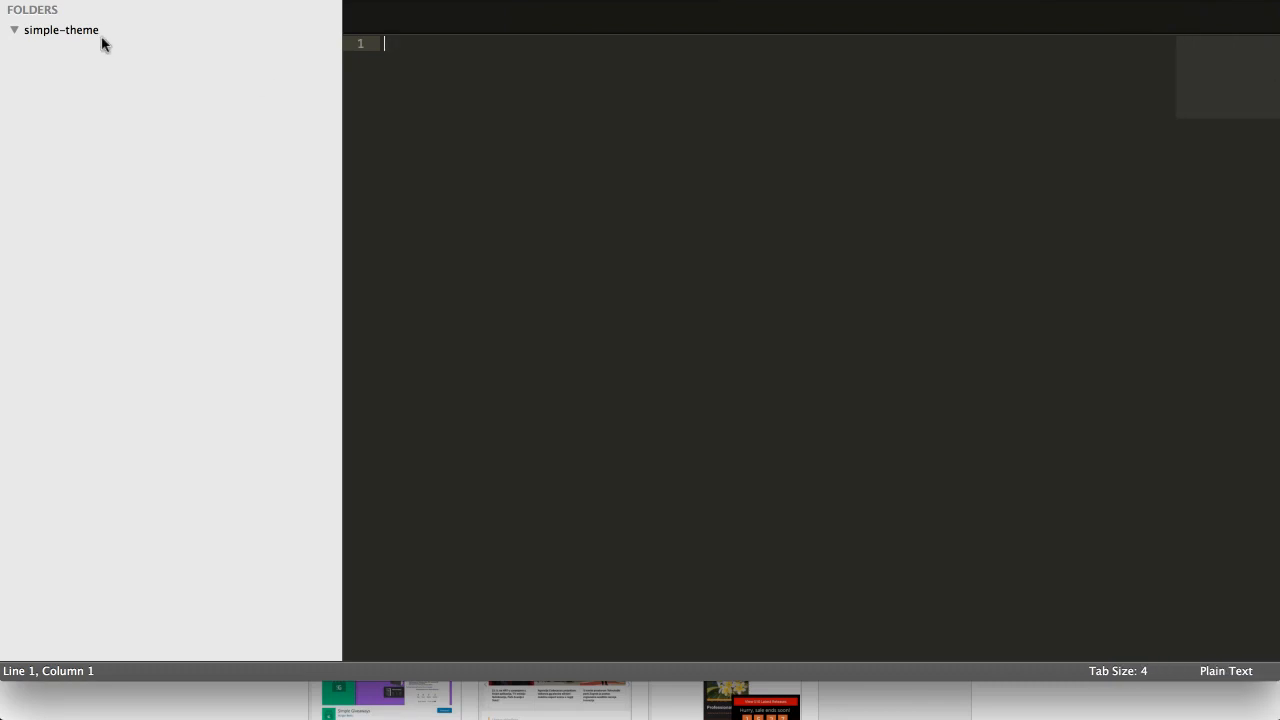
mouse_move(78, 48)
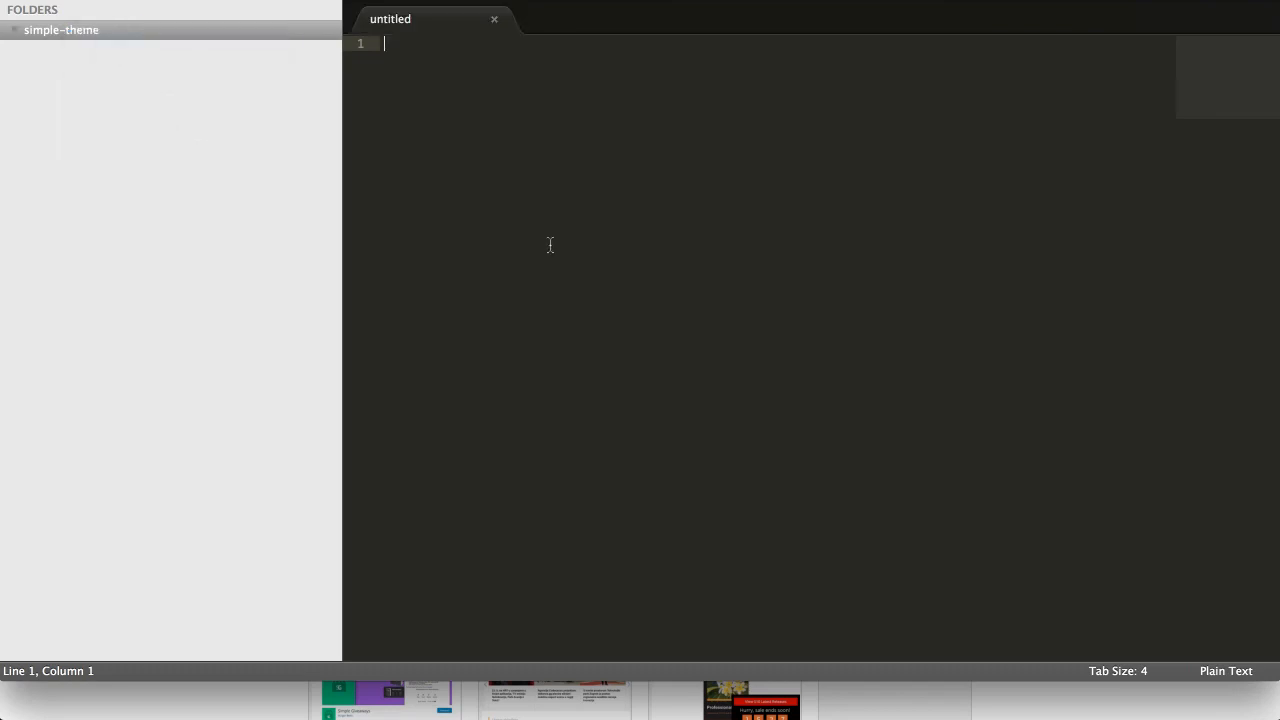
text(s)
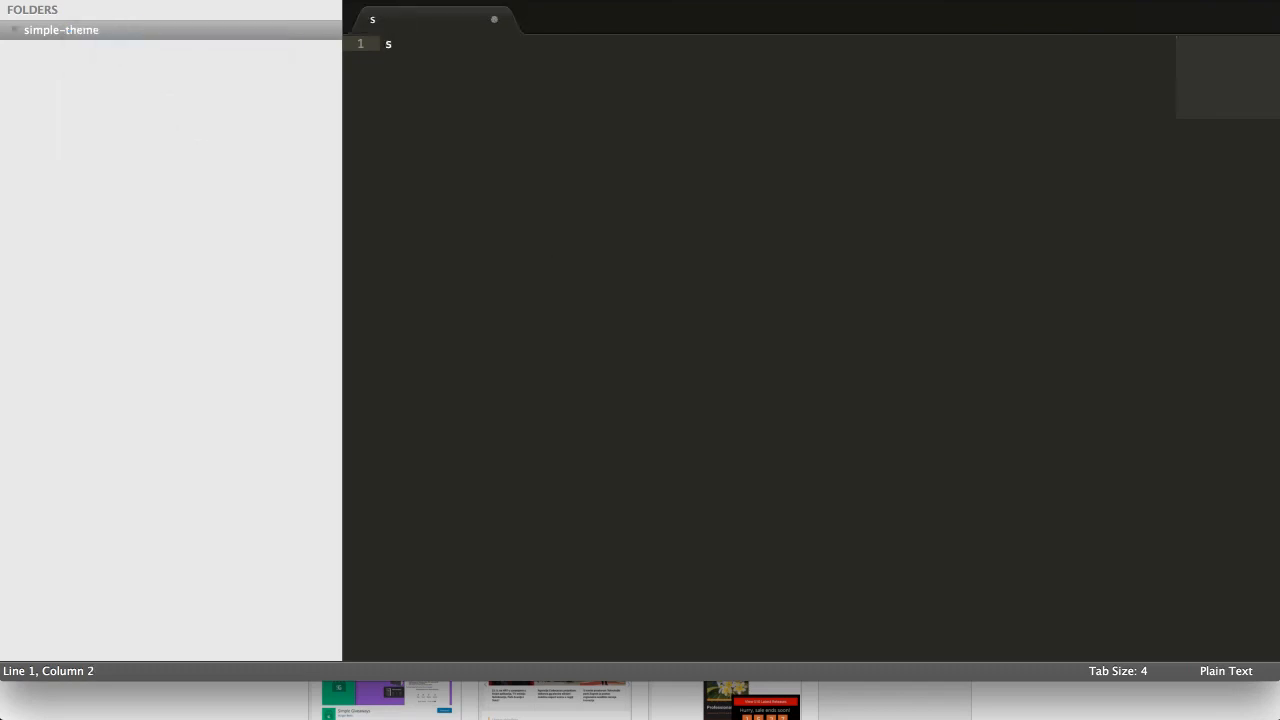
key(cmd+s)
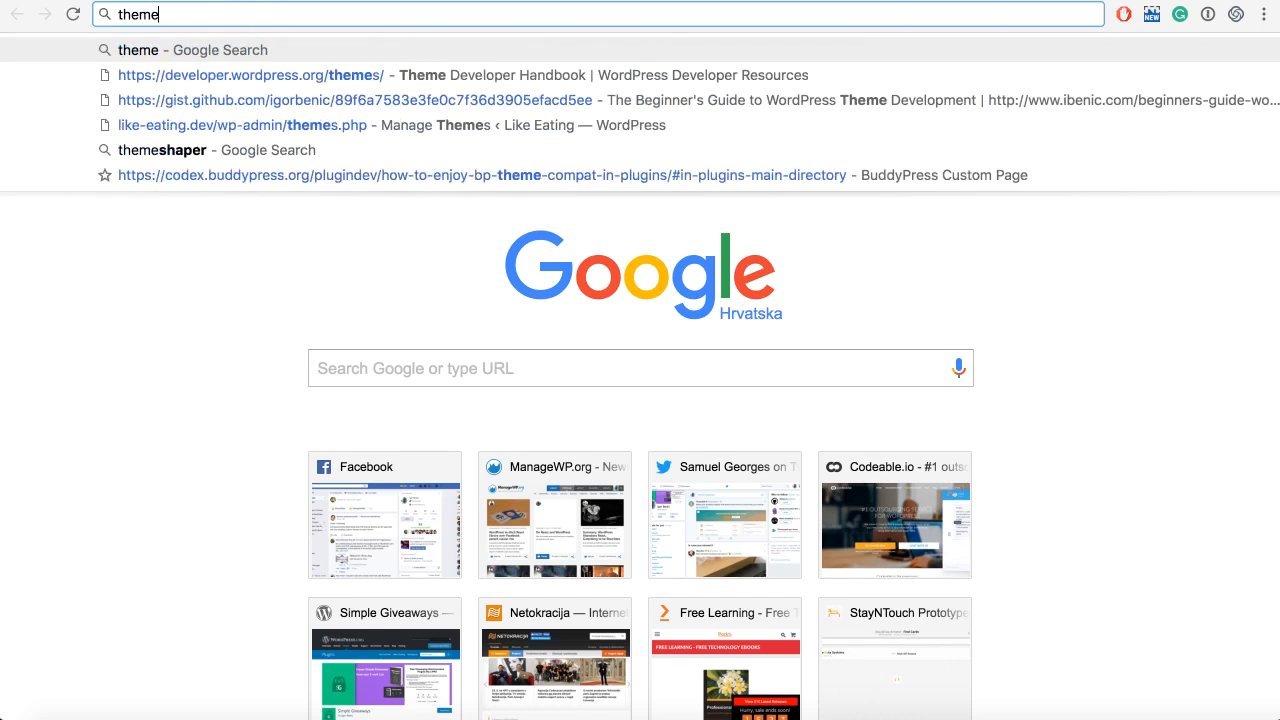
Bring up the Theme Handbook's Main Stylesheet page at the example style.css header.
click(250, 76)
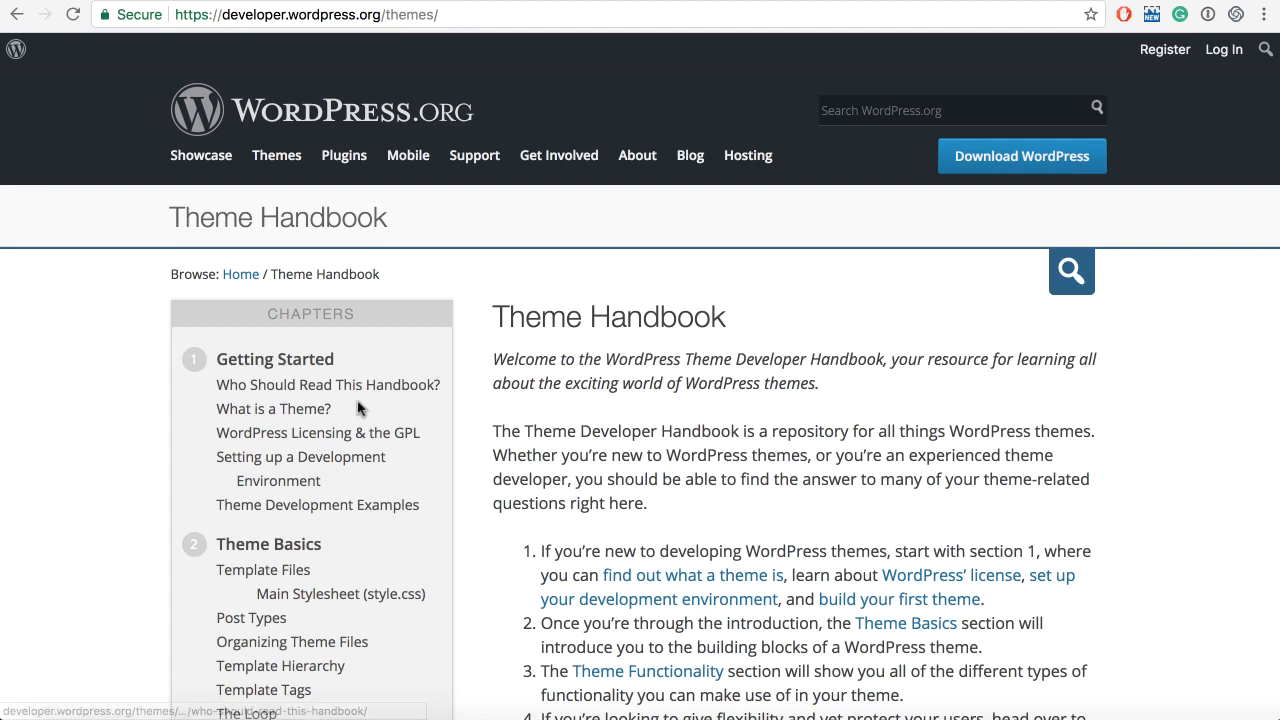
scroll(down, 3)
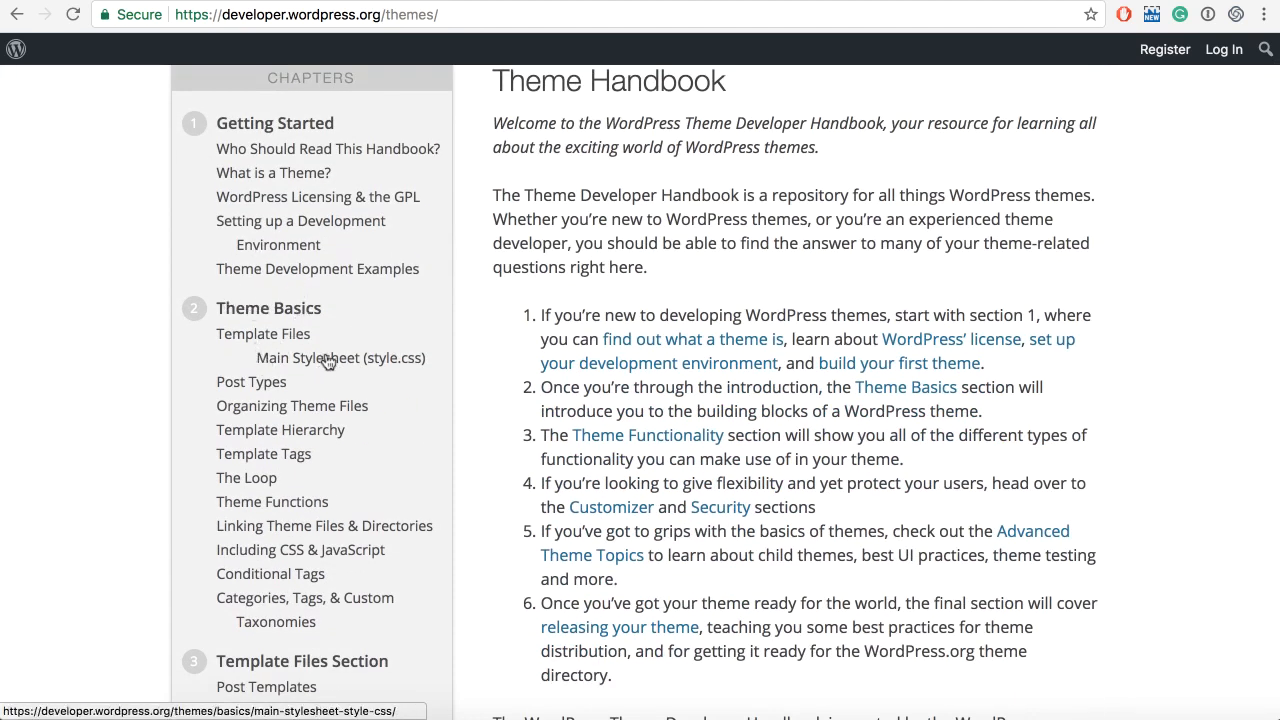
click(340, 358)
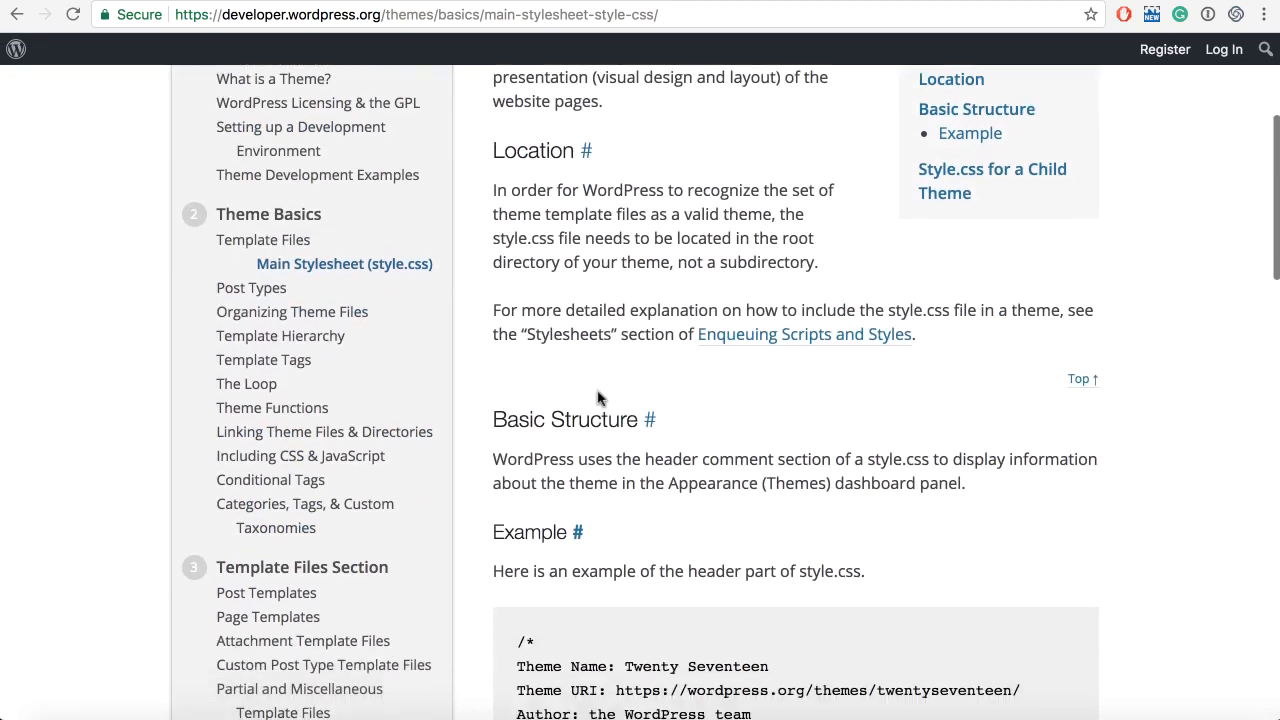
scroll(down, 3)
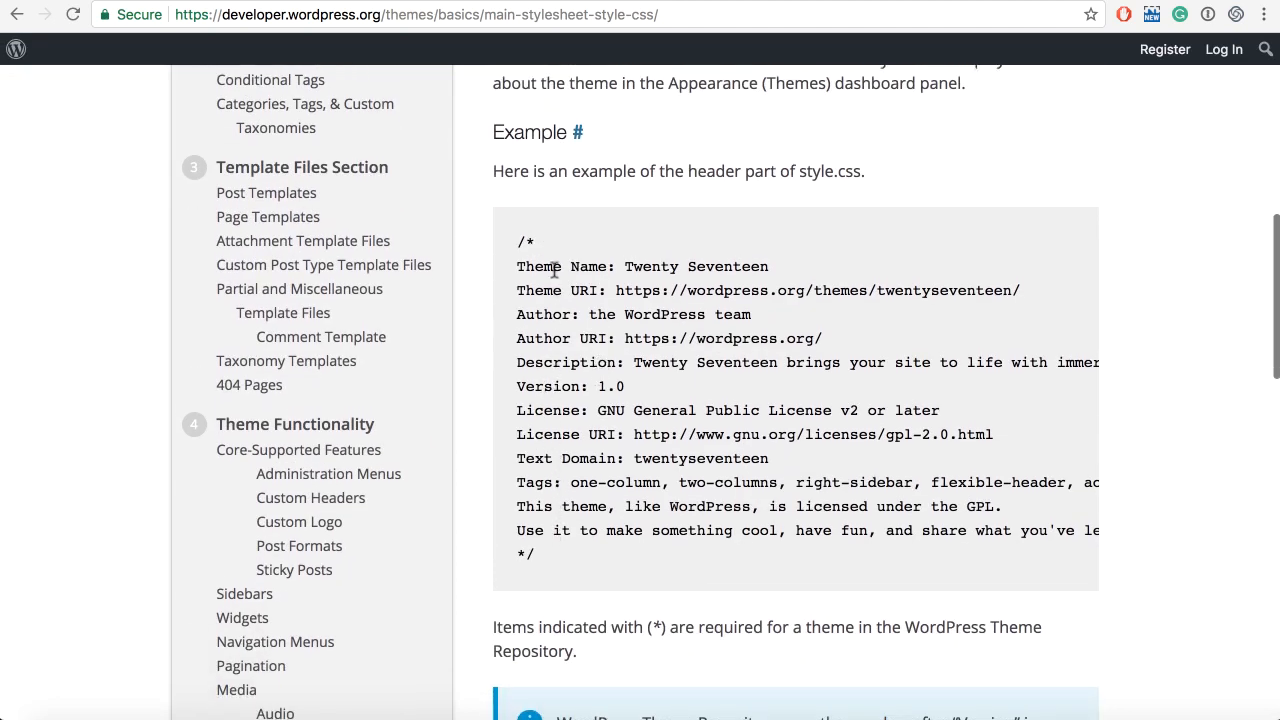
scroll(down, 3)
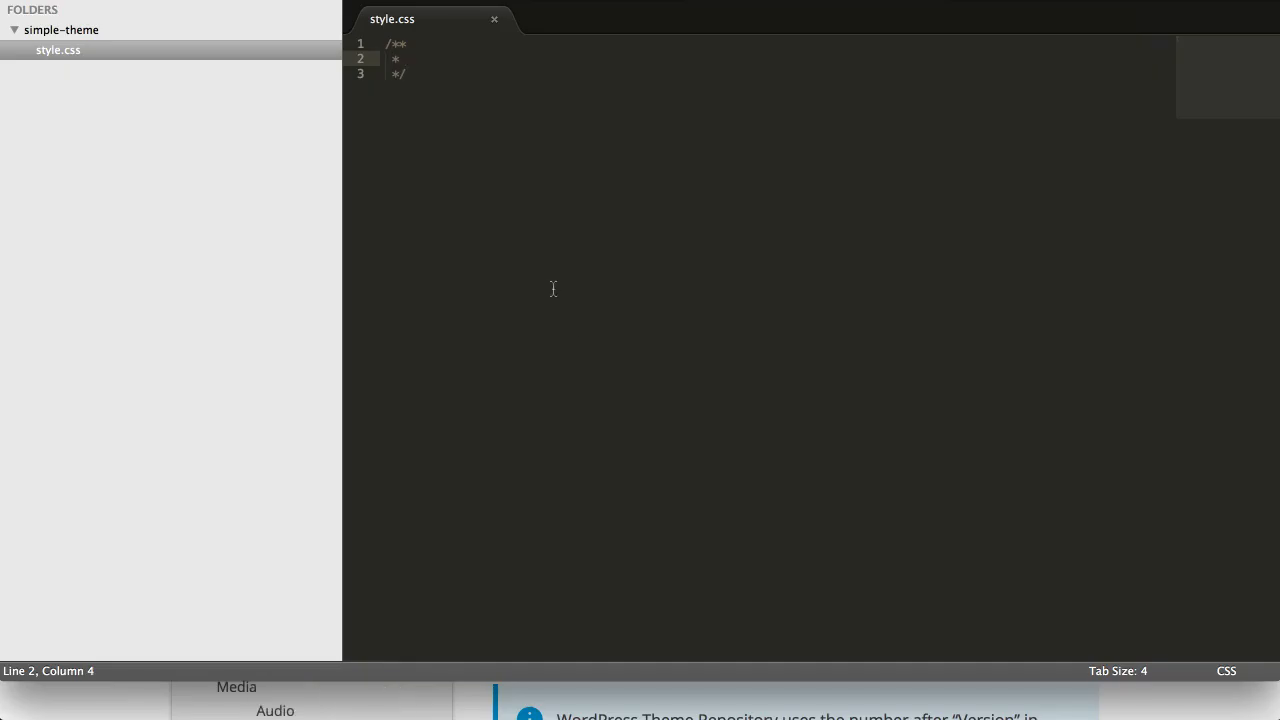
Add the header line 'Theme Name: Simple Theme' to style.css.
text(Theme Name)
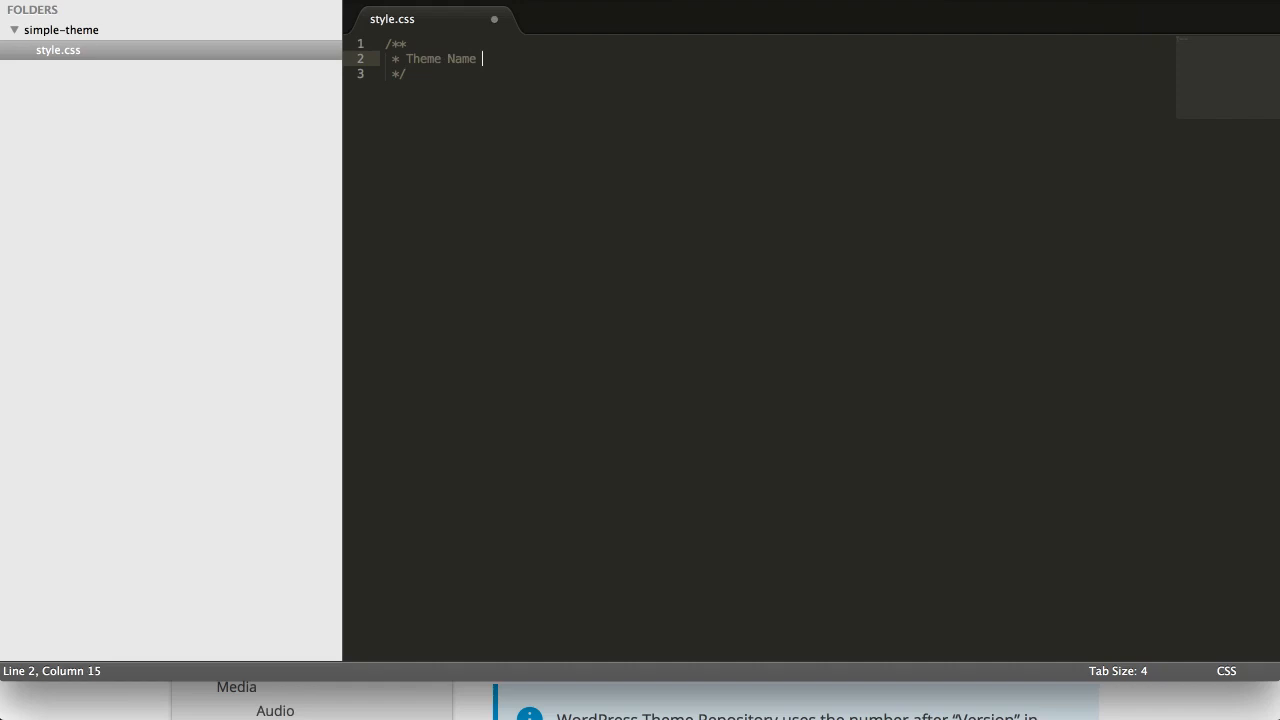
text(: Simpl)
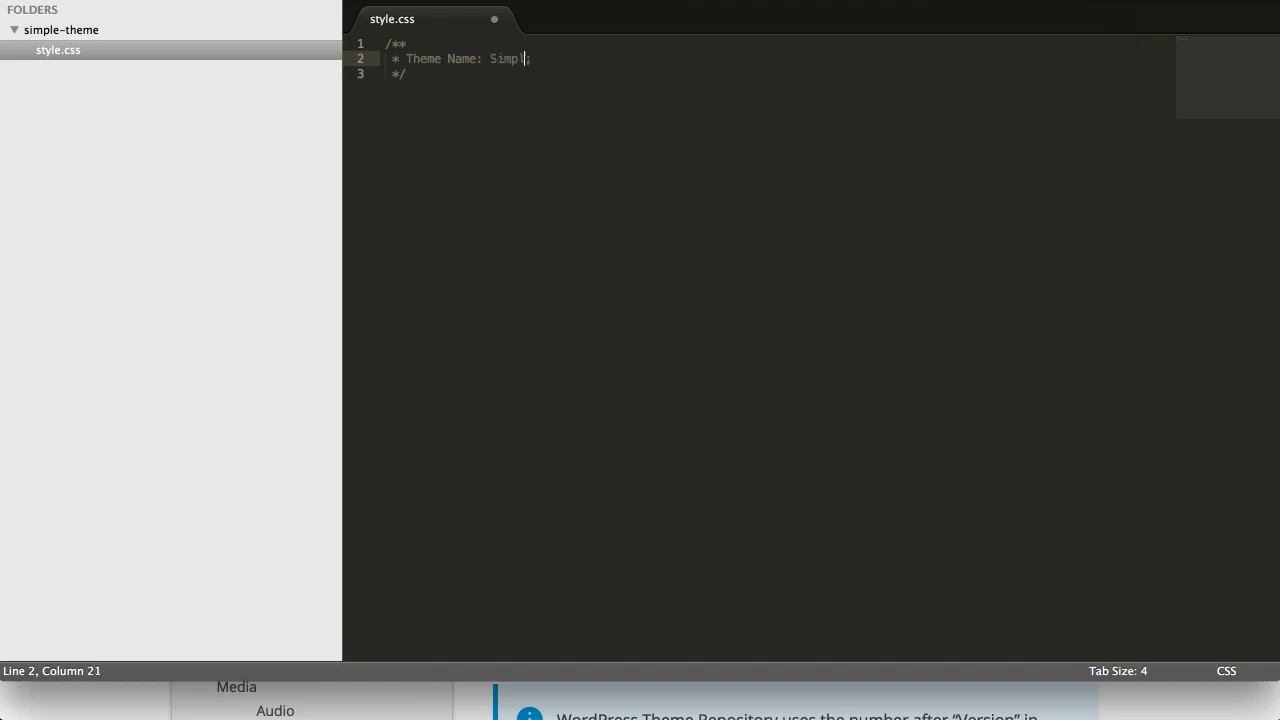
text(e Theme)
text(* Description:)
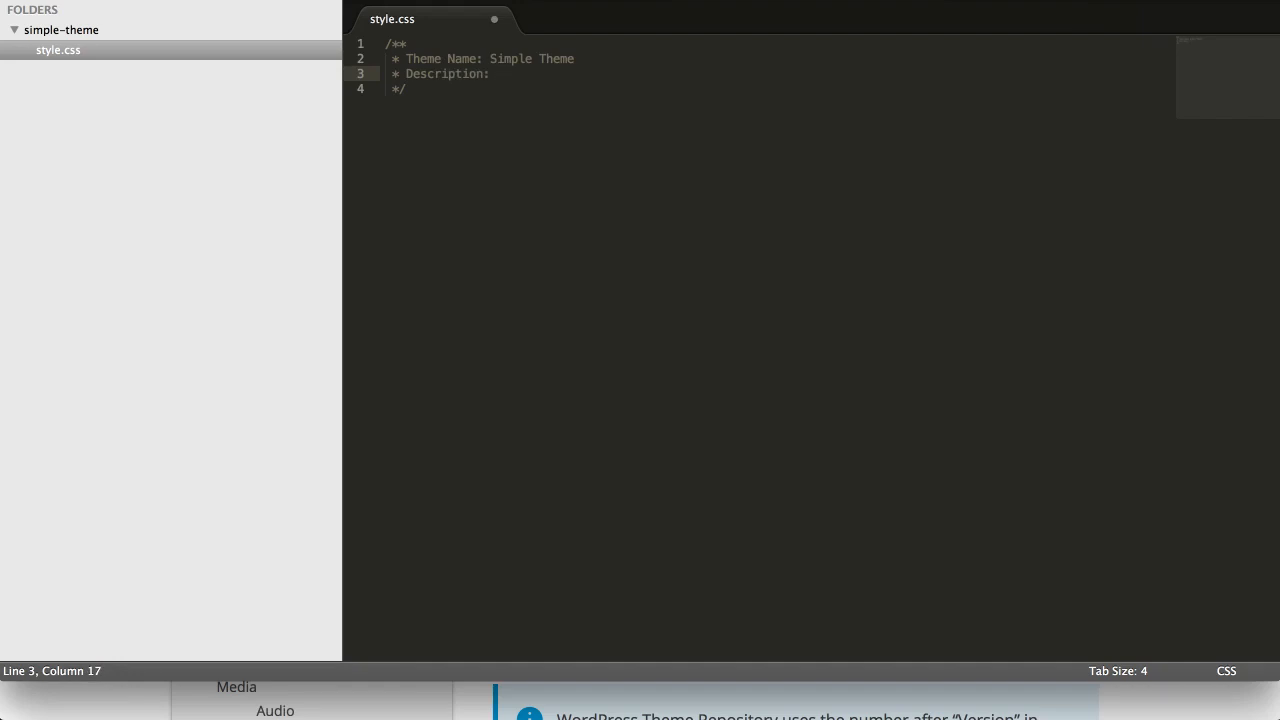
Add a Description line: theme developed for a WordPress Developer course.
text(Theme deve)
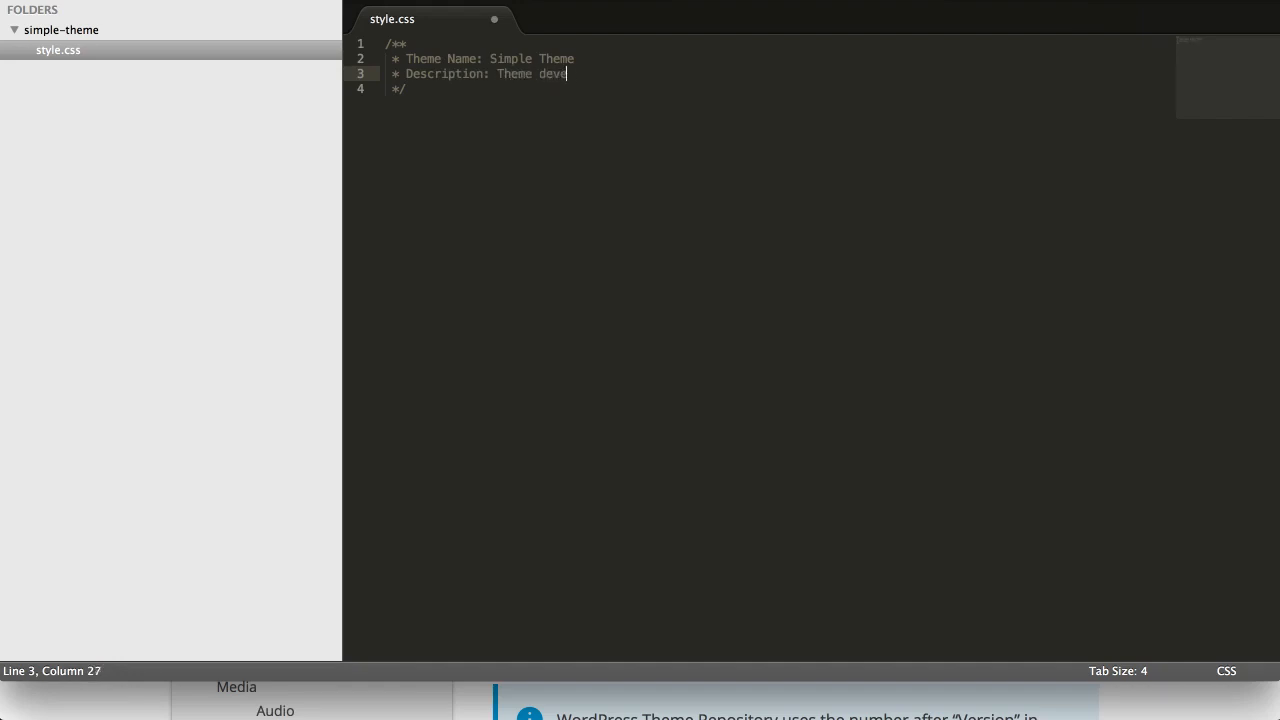
text(eloped for the course Becom)
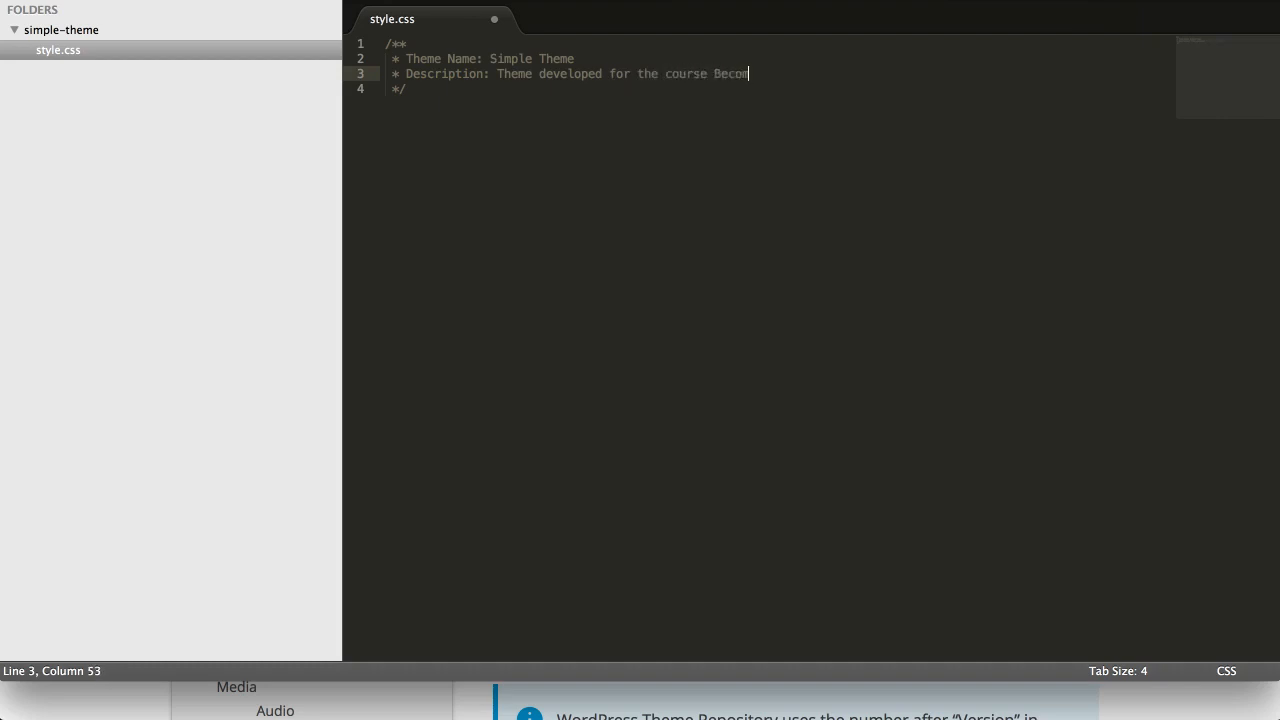
text(e a WordPRes)
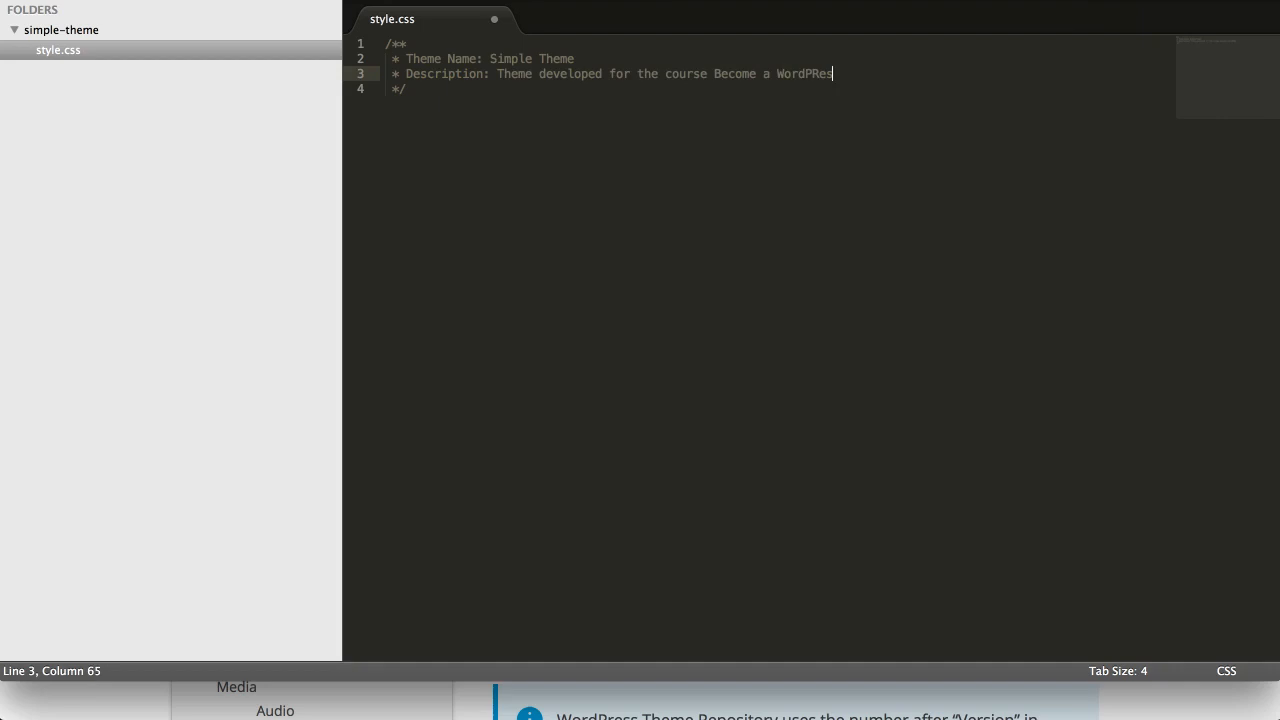
text(s De)
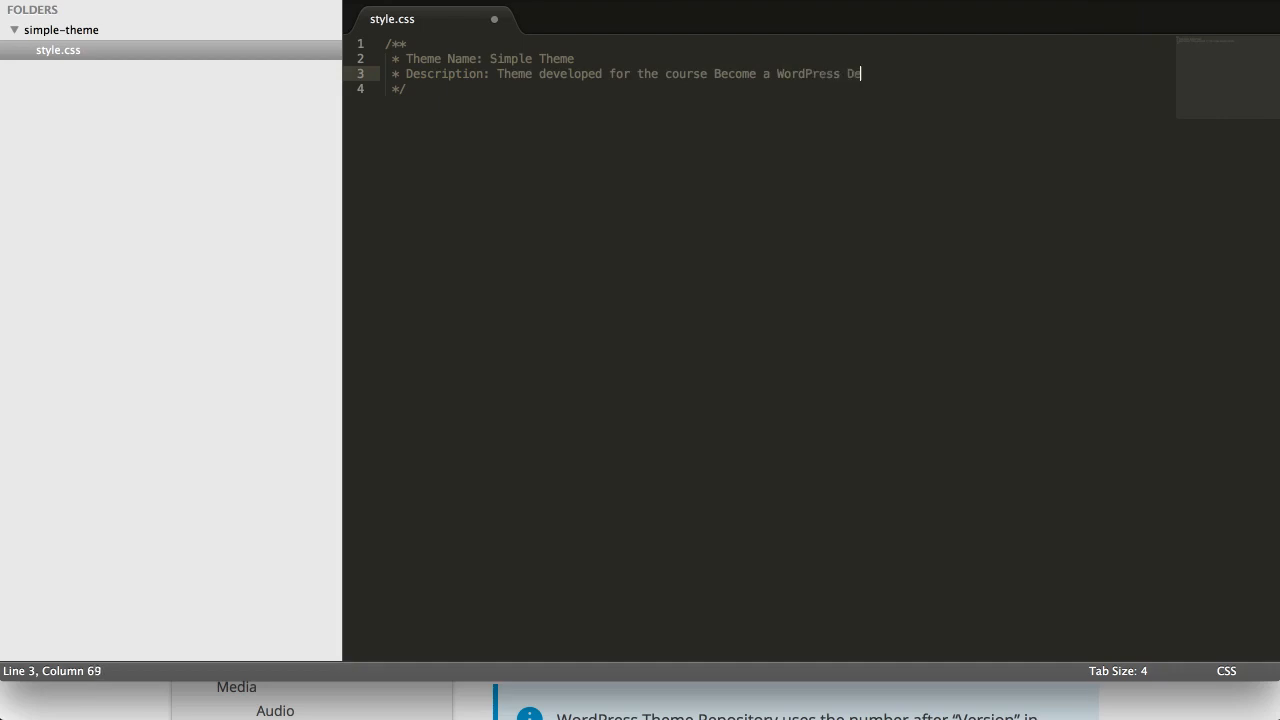
text(veloper)
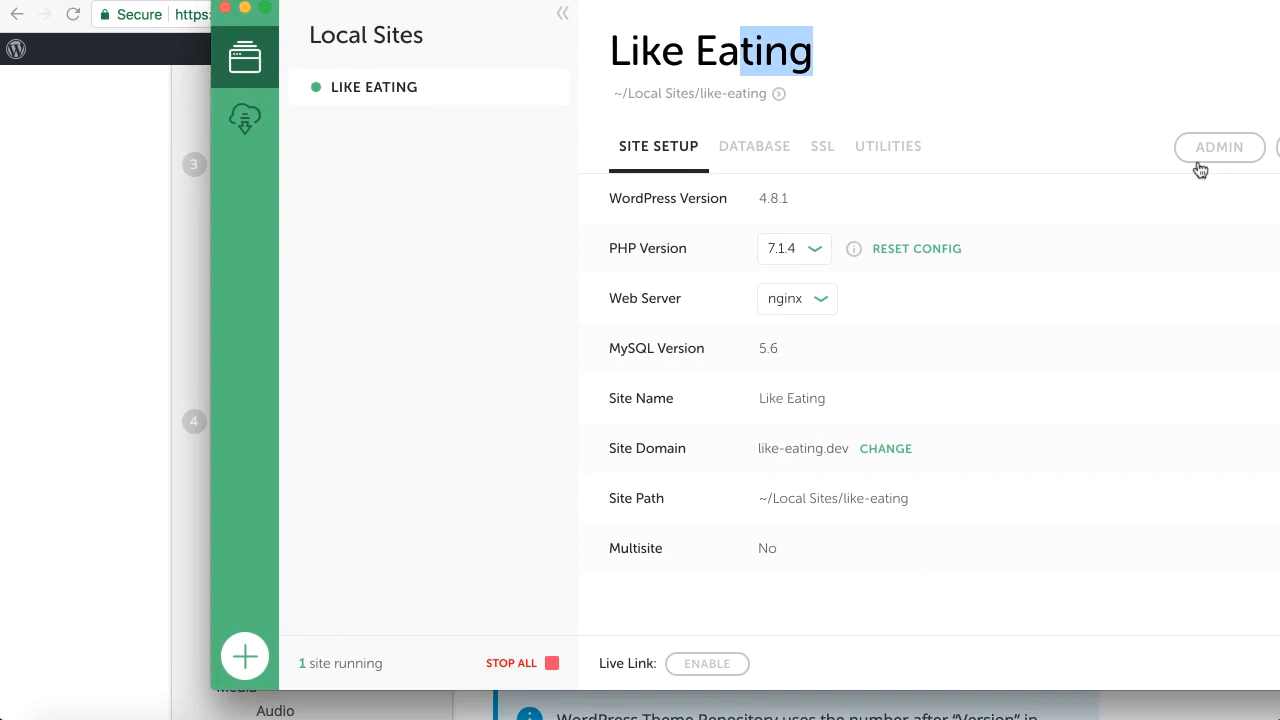
Log in to the WordPress admin dashboard as admin from Local.
click(1220, 148)
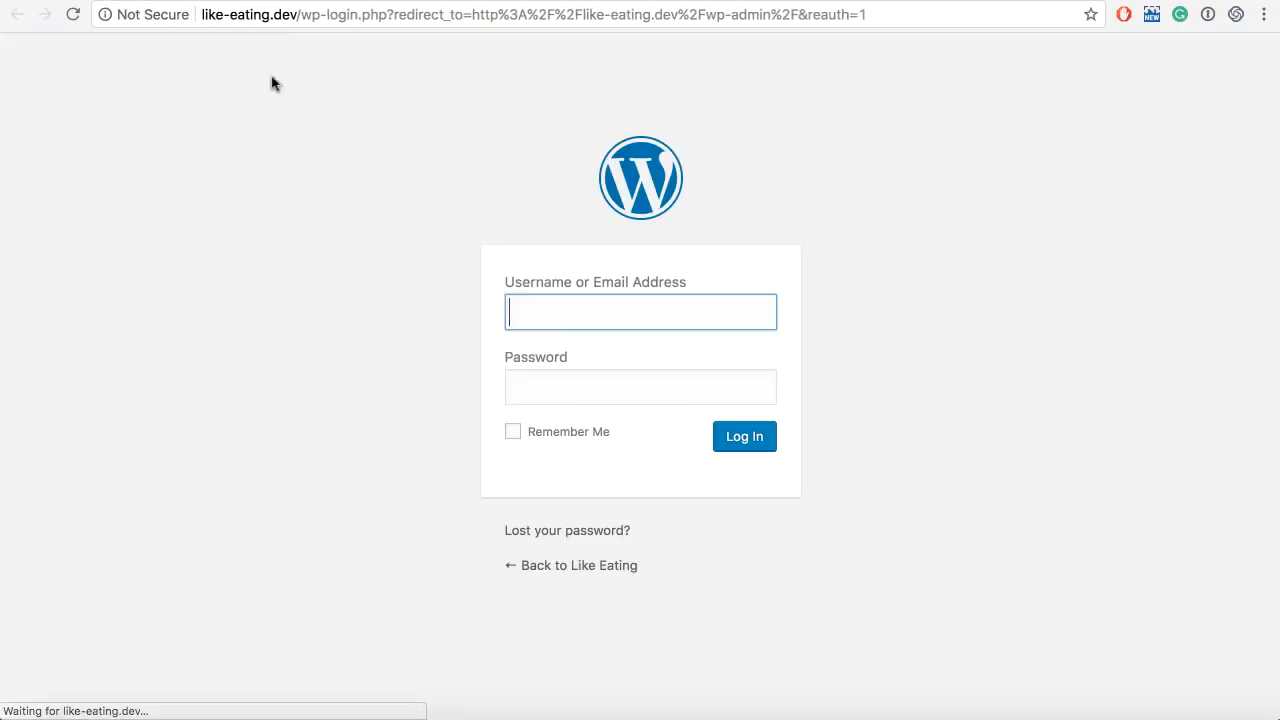
text(admin)
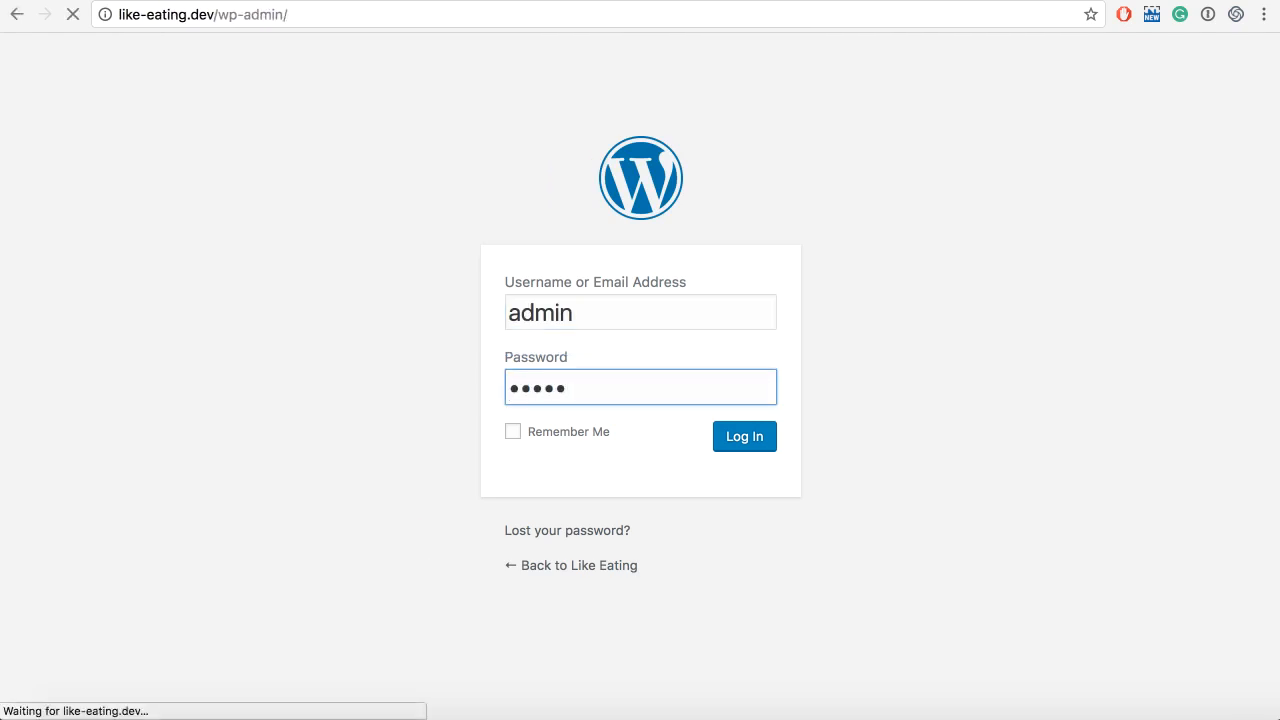
click(744, 436)
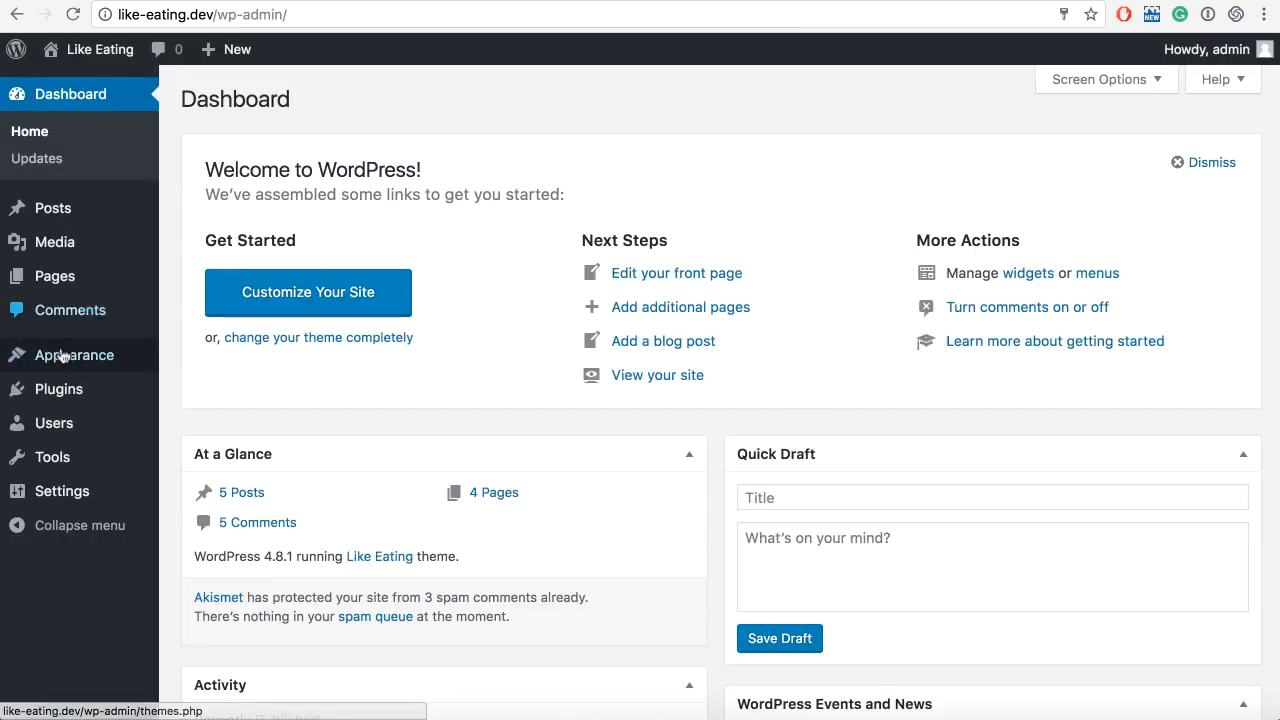
View Appearance > Themes, where Simple Theme is listed as broken for missing index.php.
click(74, 356)
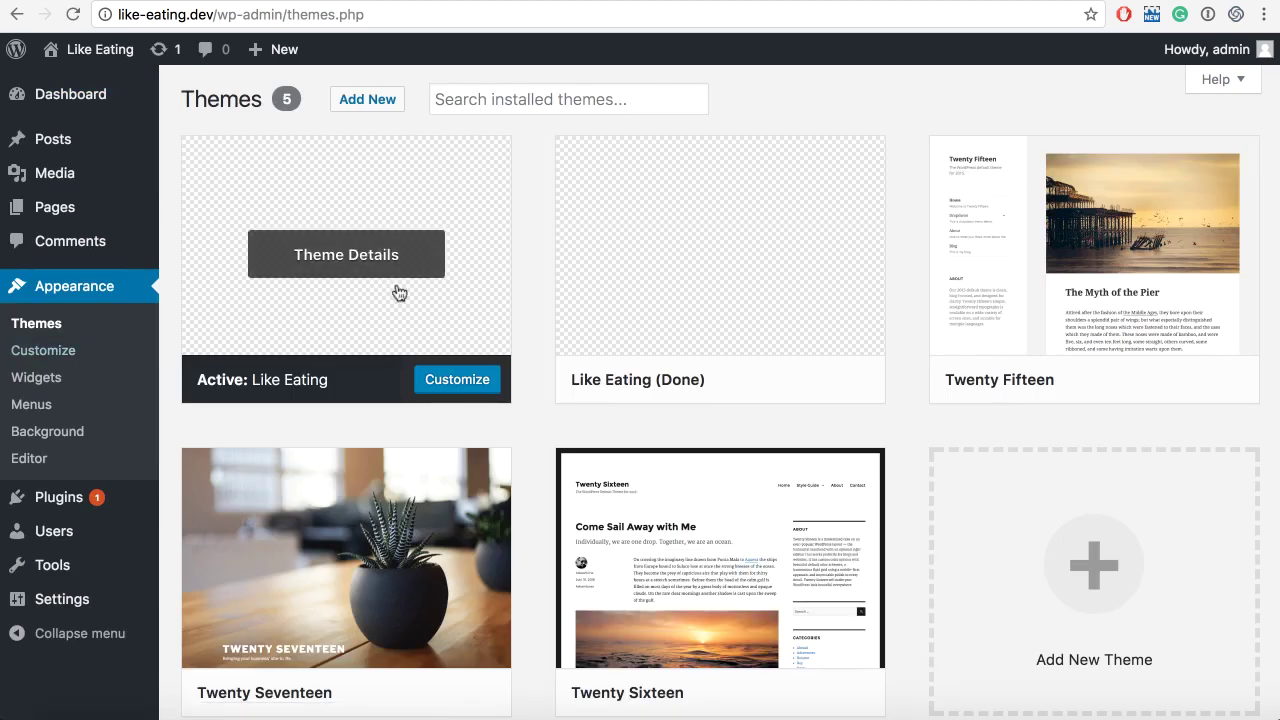
scroll(down, 3)
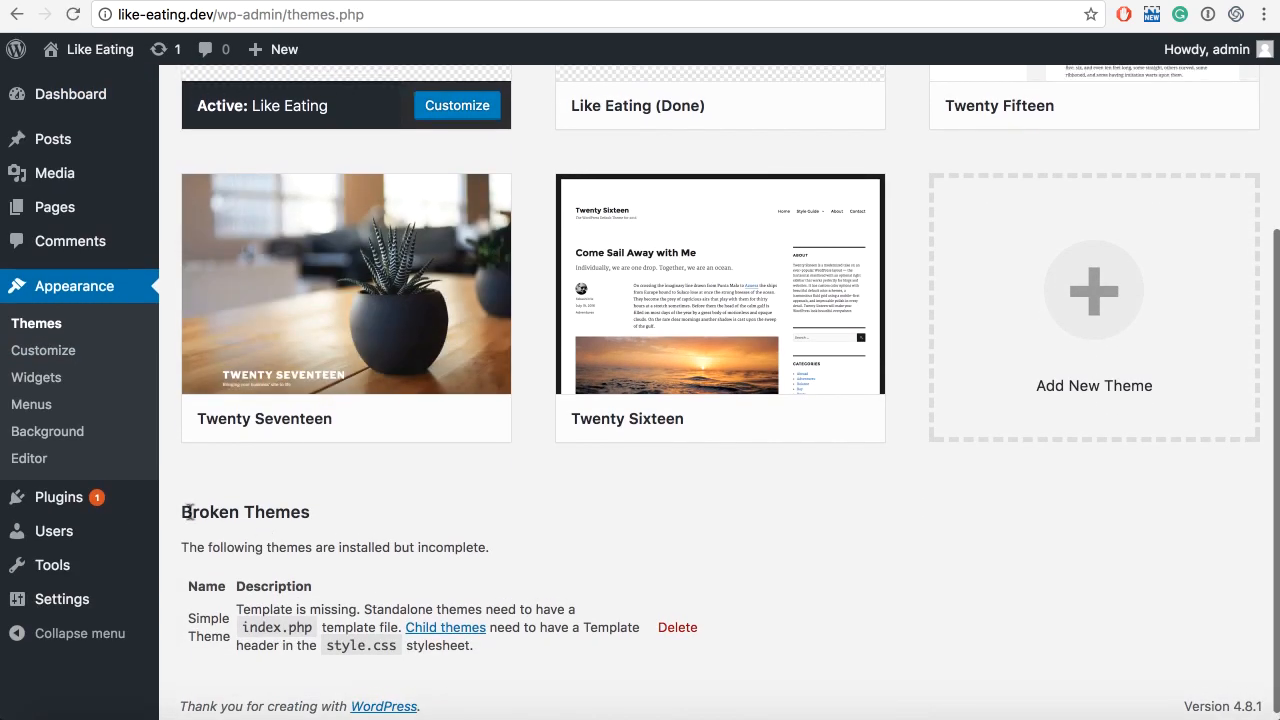
double_click(272, 508)
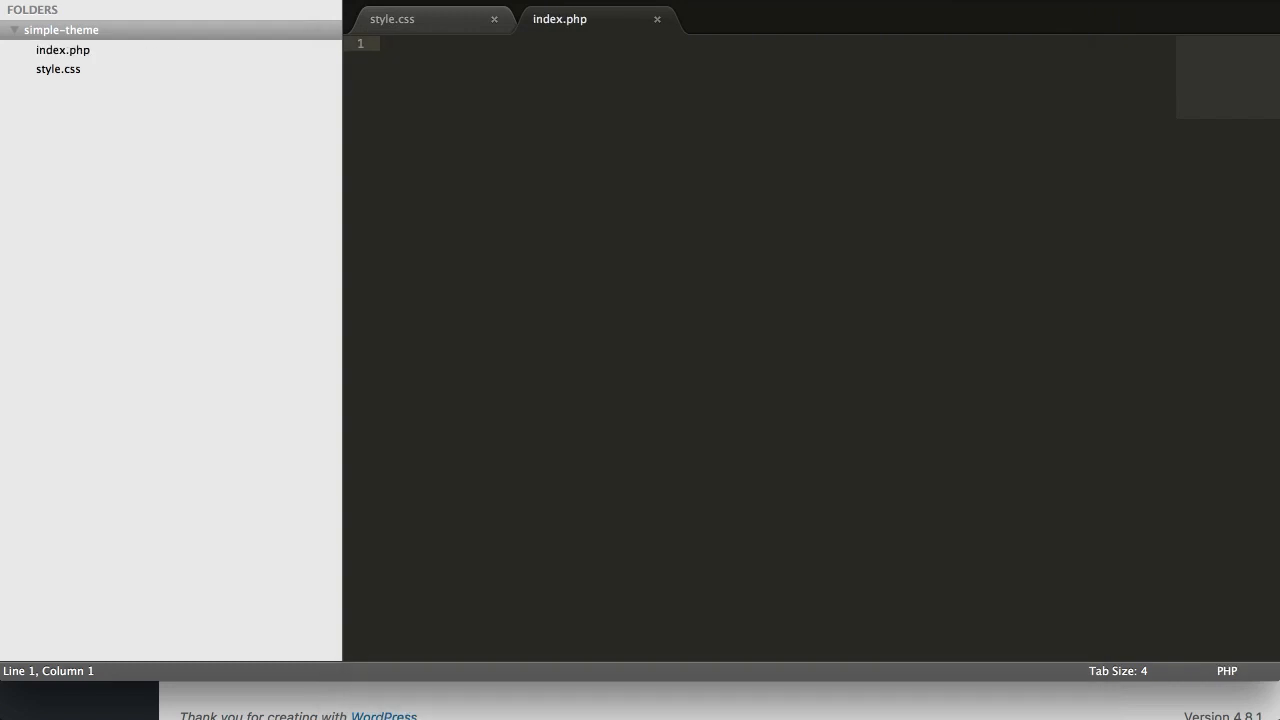
Save a new empty file as index.php in the simple-theme folder.
key(cmd+s)
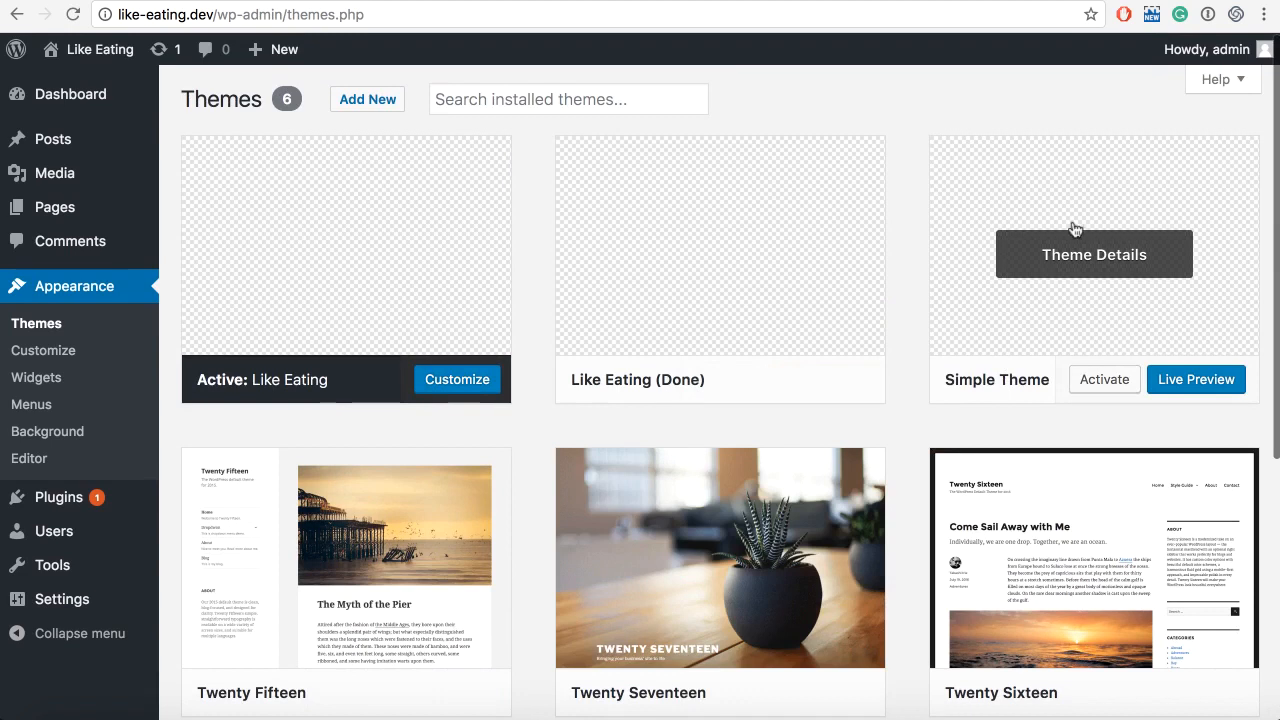
Activate Simple Theme and visit the site, which shows a blank page.
click(1104, 380)
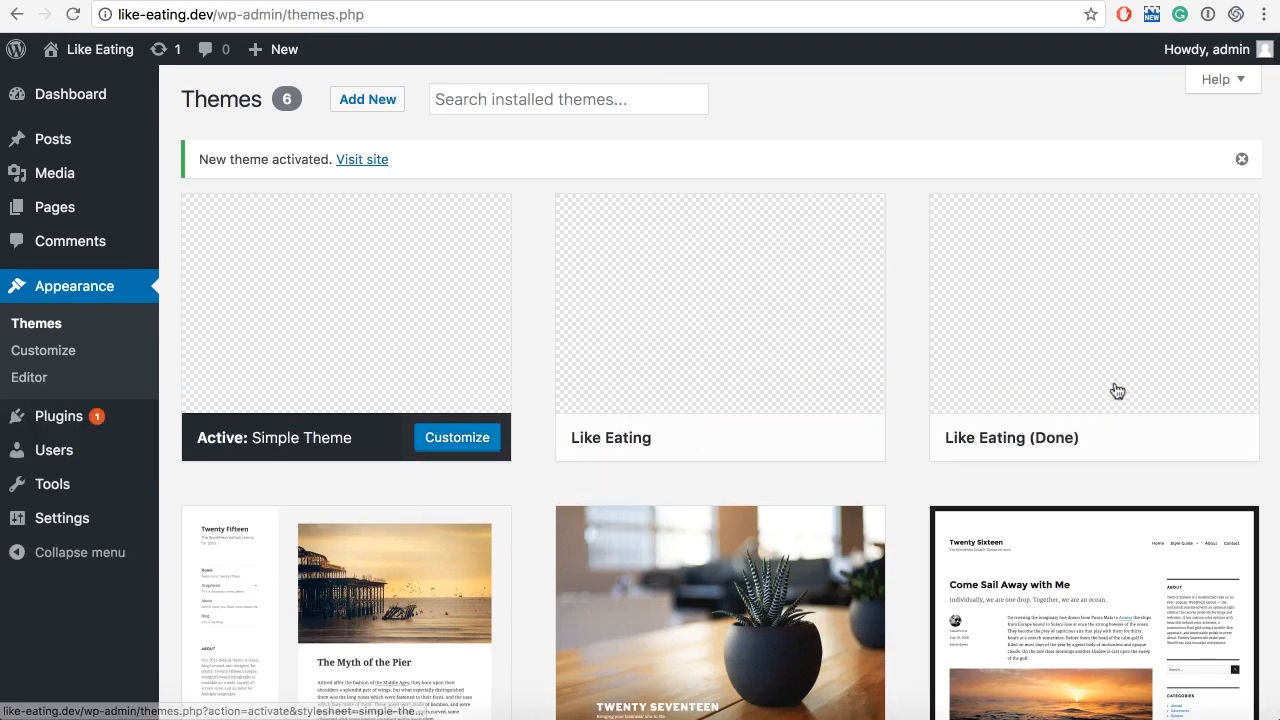
mouse_move(304, 442)
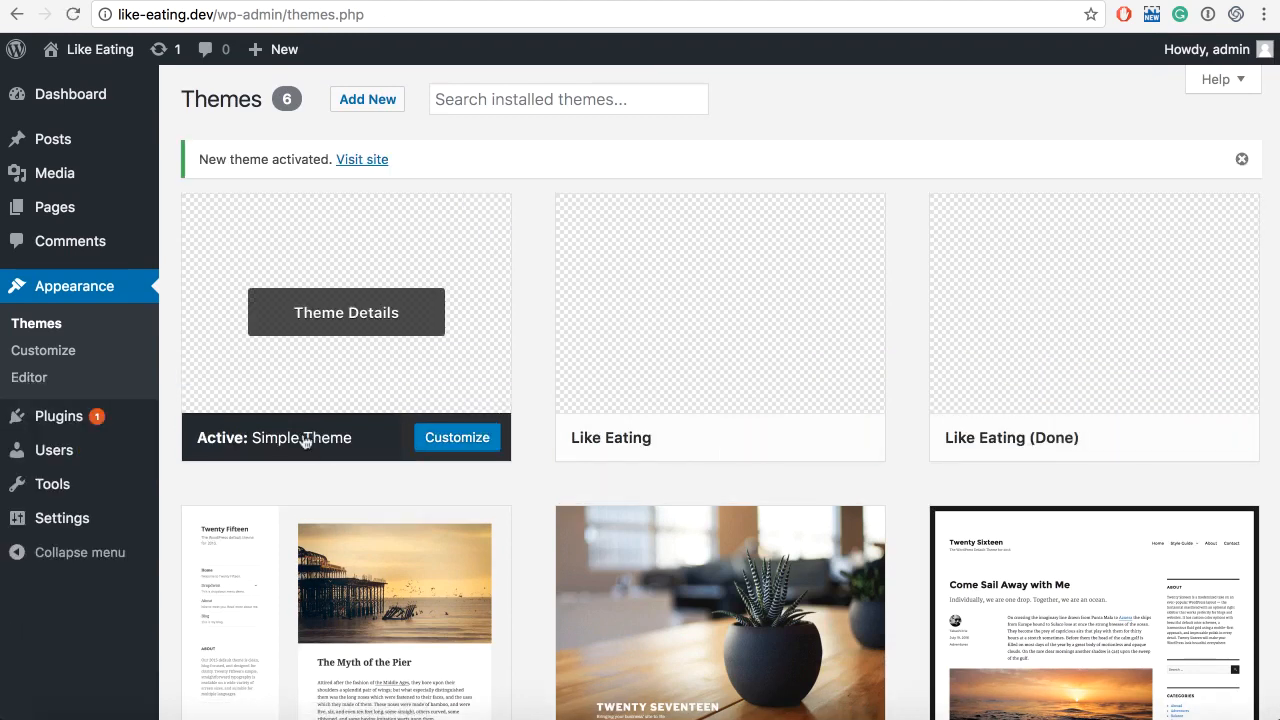
click(362, 160)
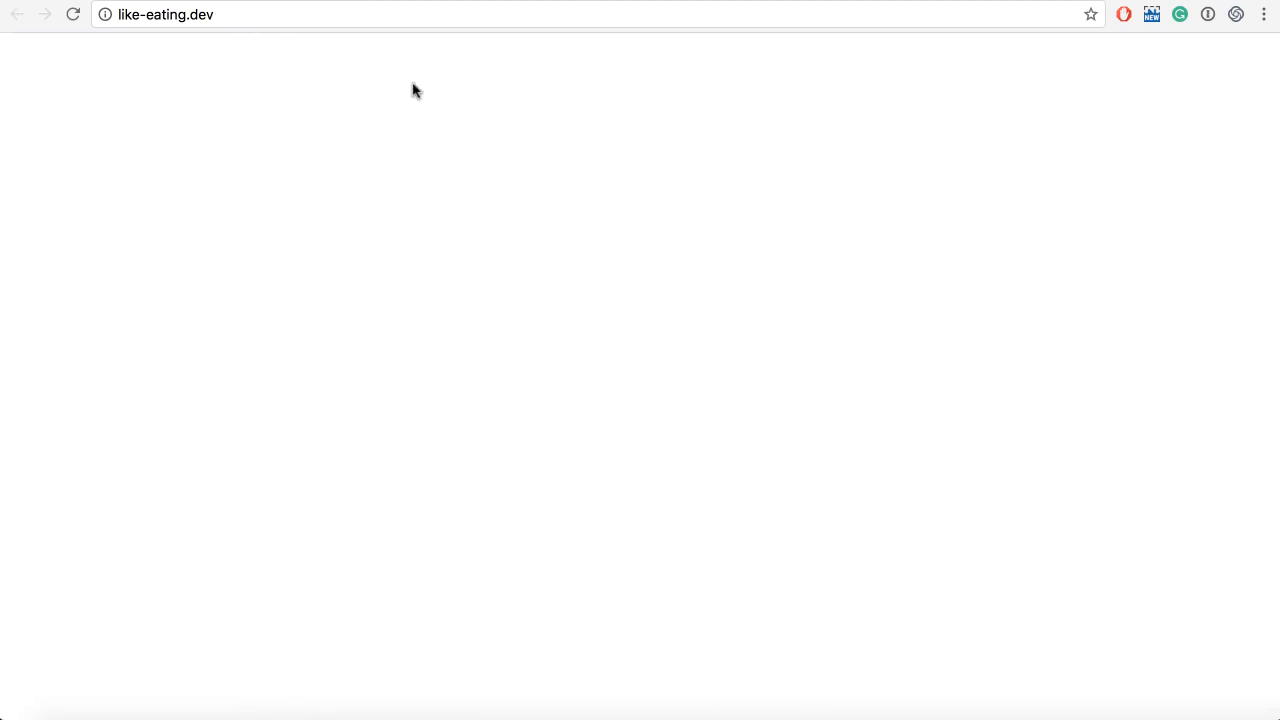
click(228, 20)
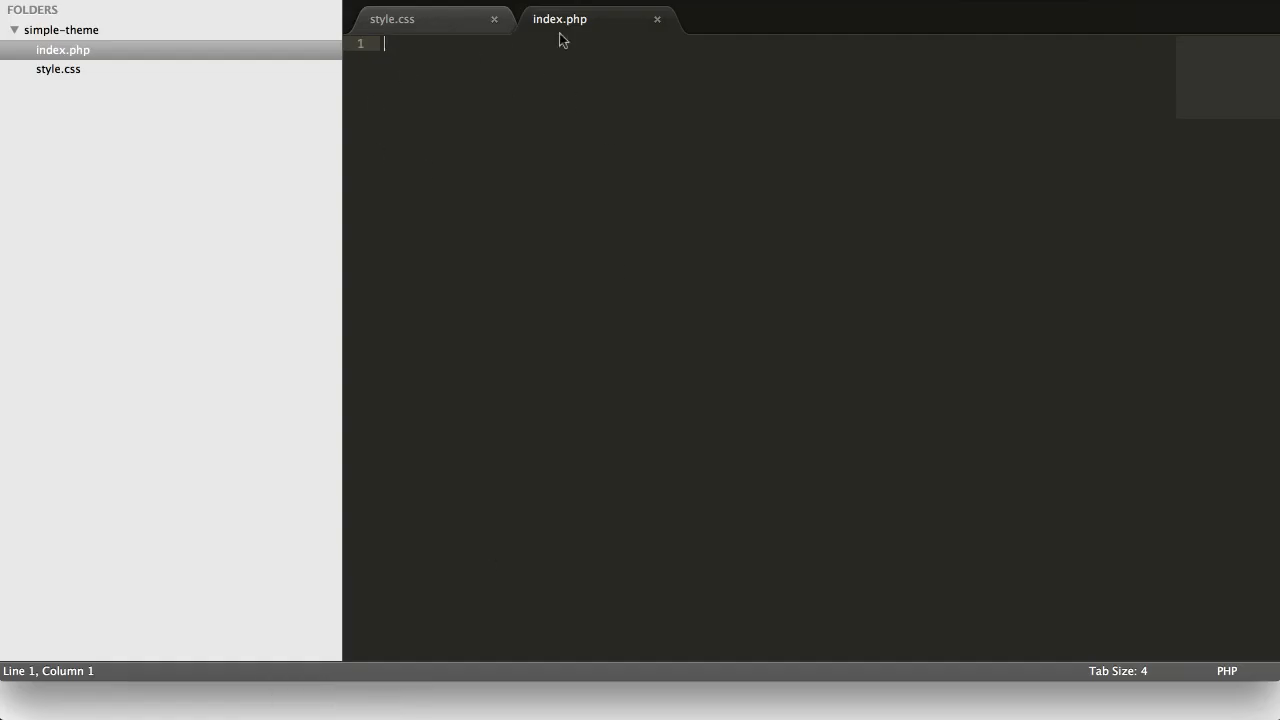
mouse_move(516, 142)
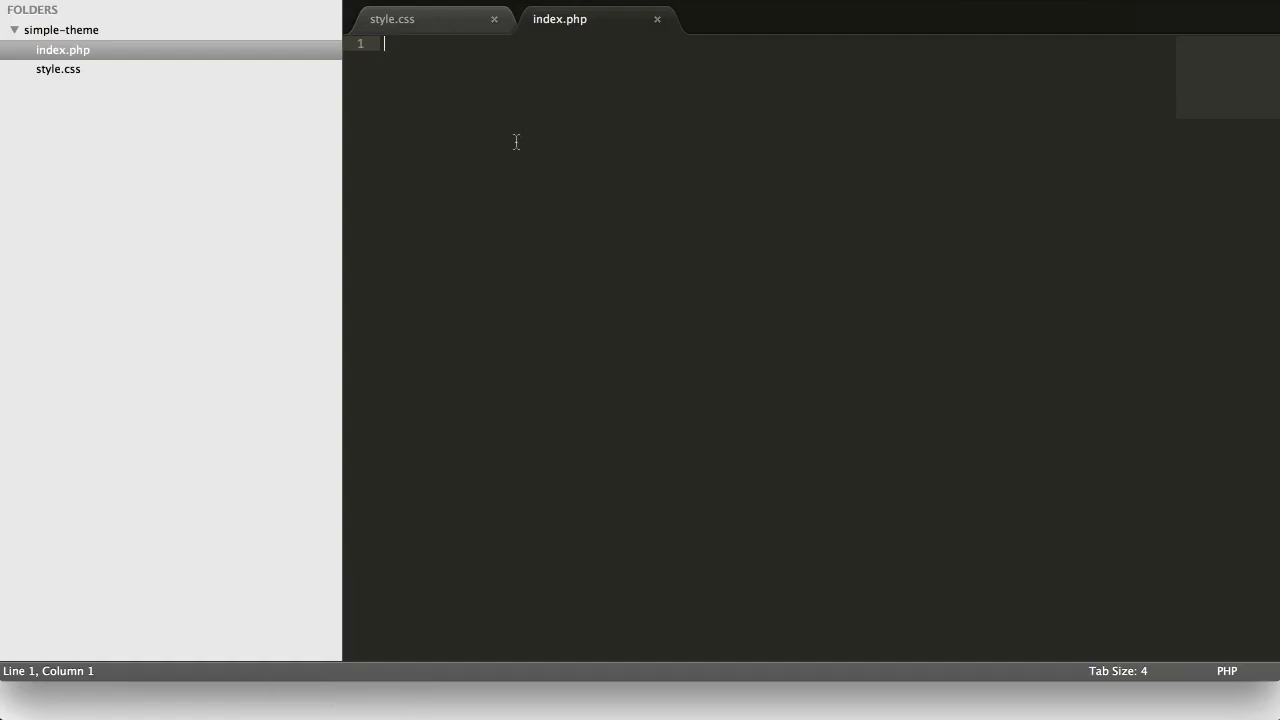